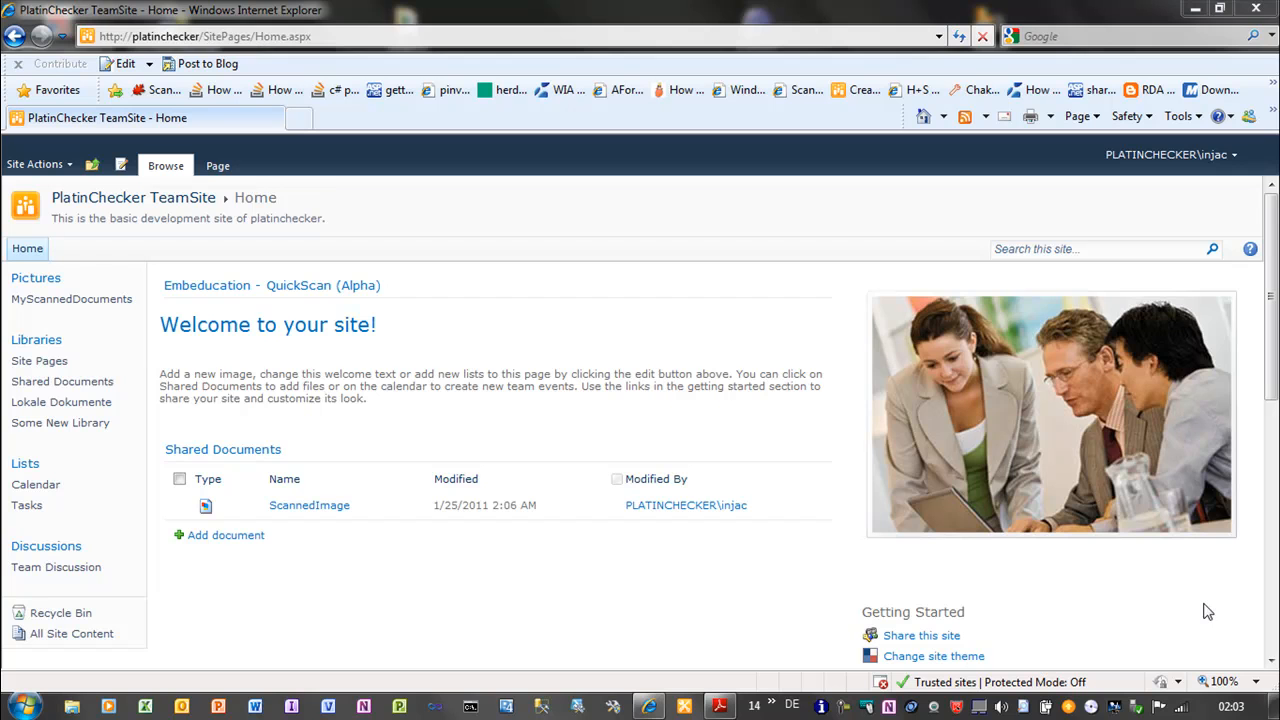
mouse_move(1080, 556)
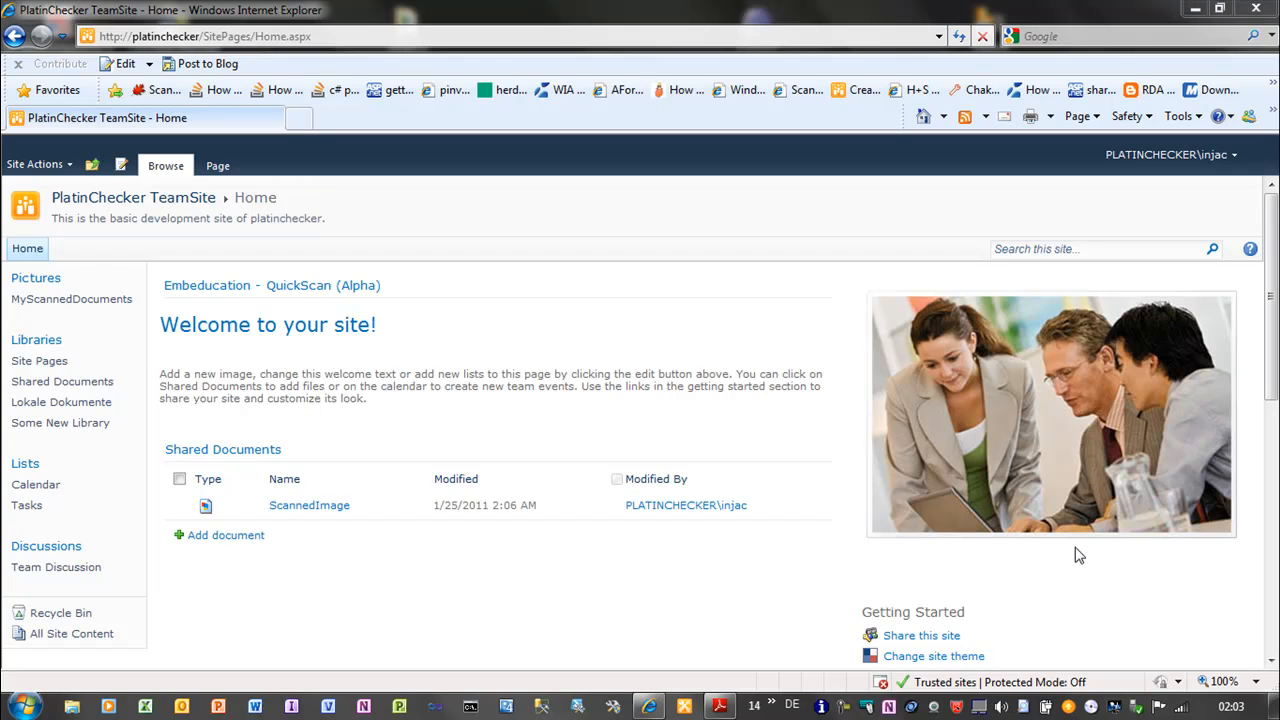
mouse_move(820, 290)
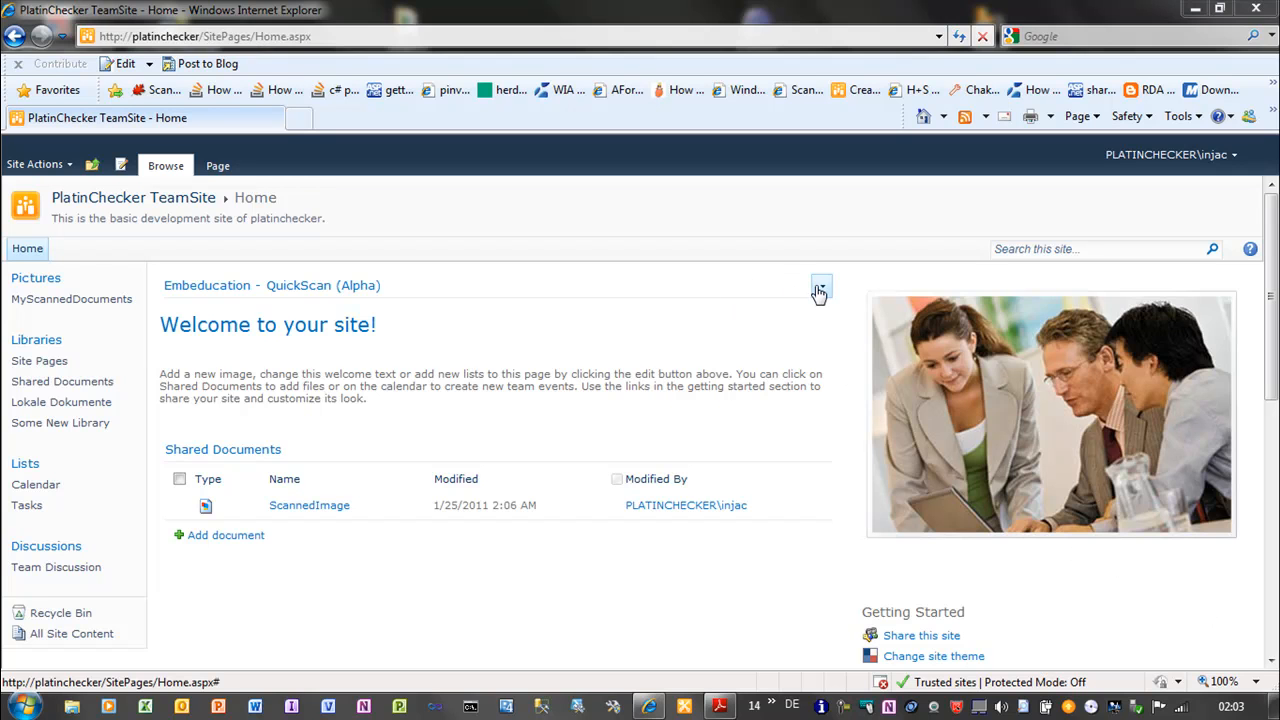
Step: Show the menu of the collapsed QuickScan web part with its Restore and Edit Web Part choices
click(820, 288)
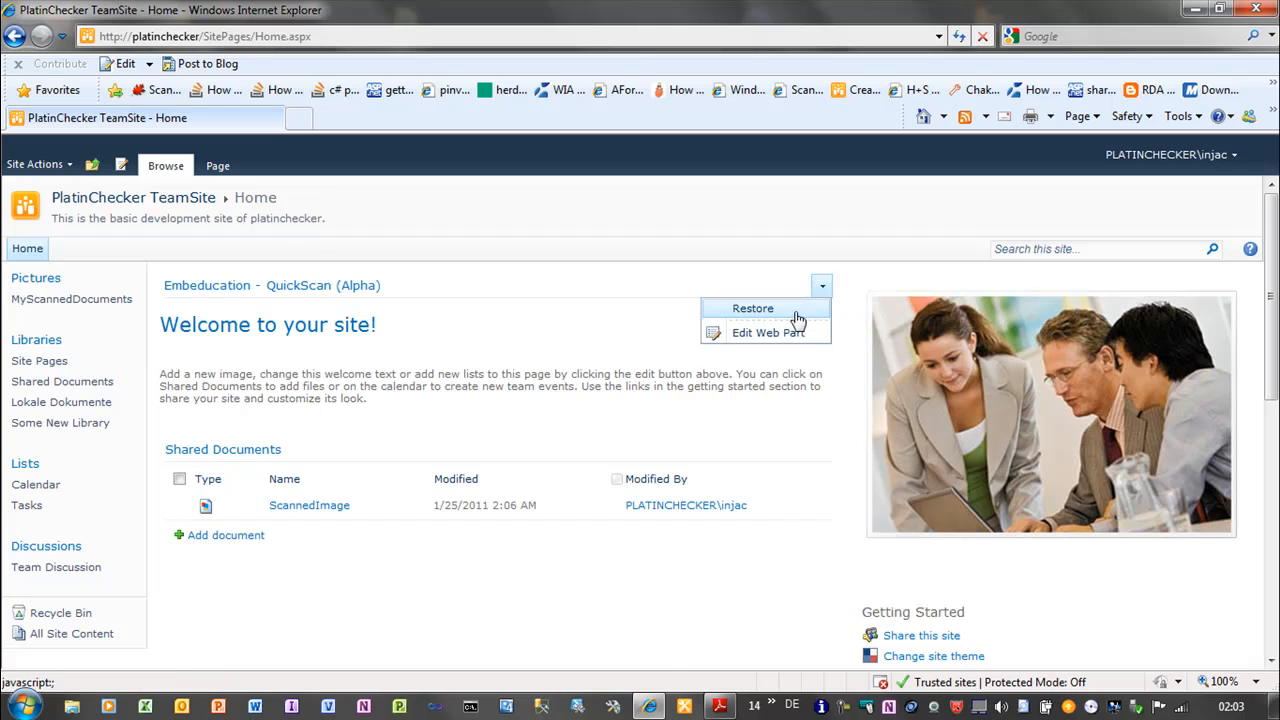
Step: Restore QuickScan, keep the HP psc 2350 scanner and send scans to MyScannedDocuments
click(752, 308)
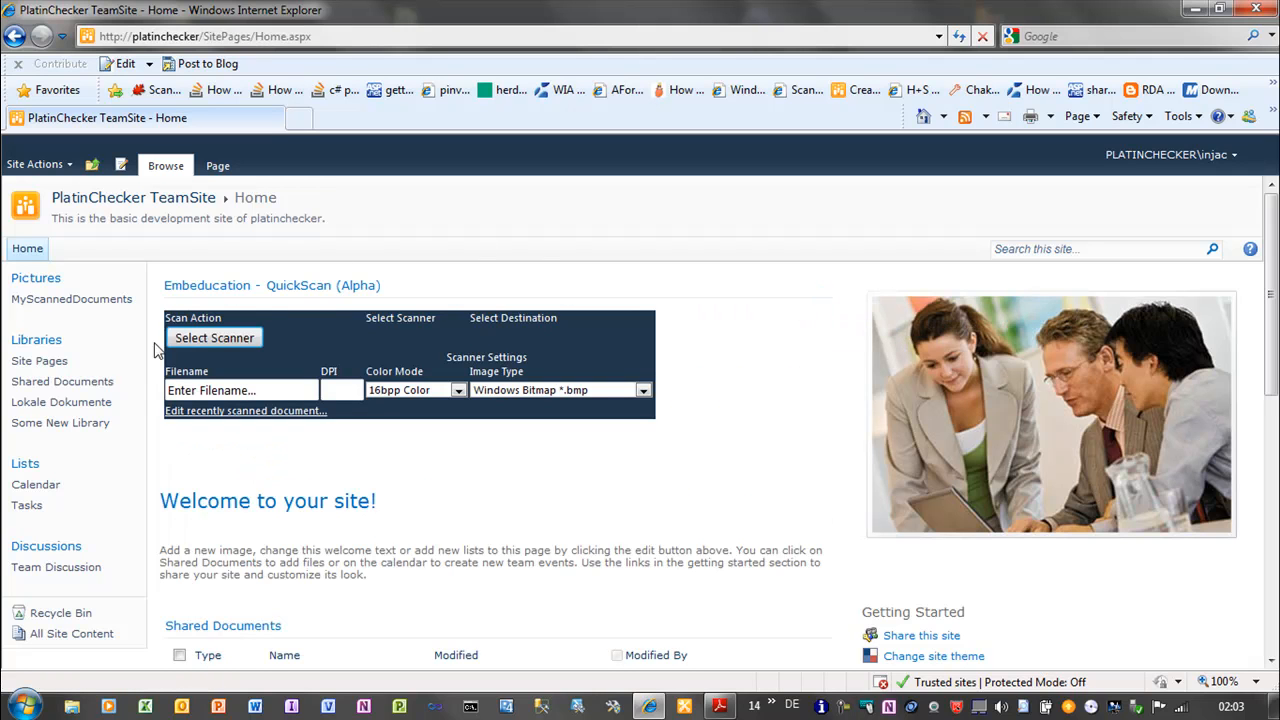
click(214, 336)
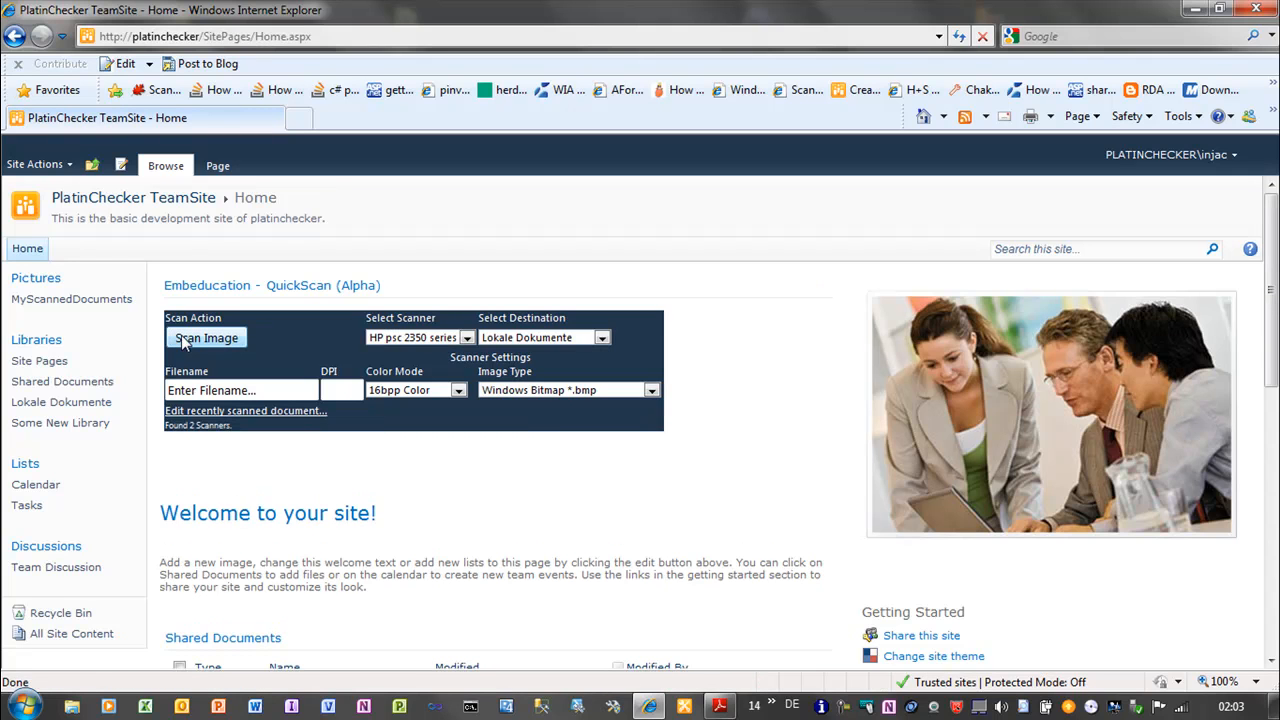
click(466, 336)
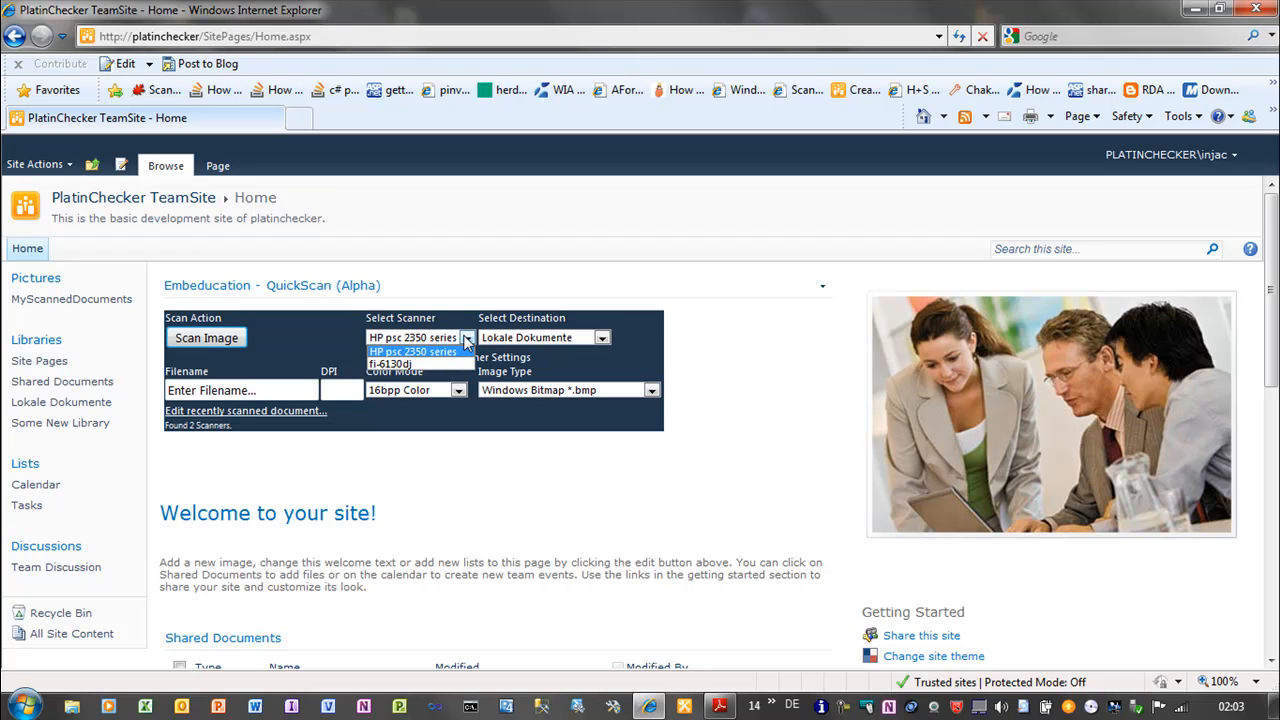
click(412, 336)
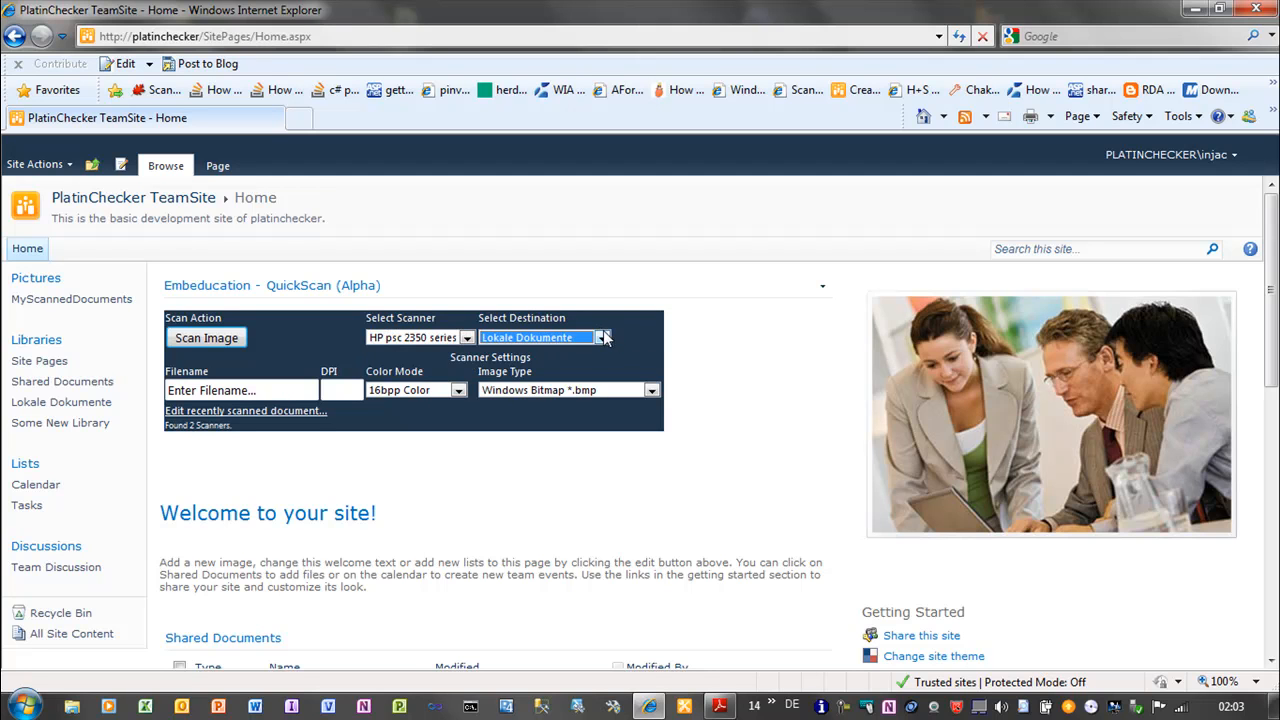
click(602, 336)
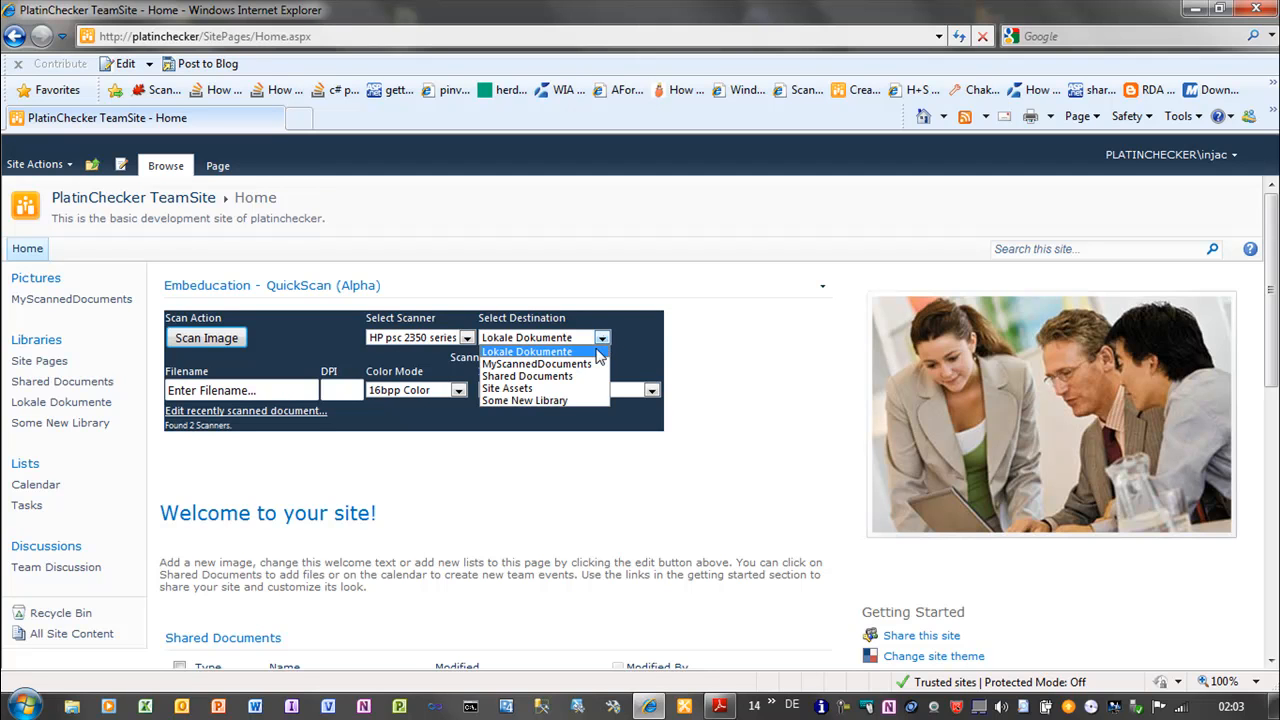
click(536, 364)
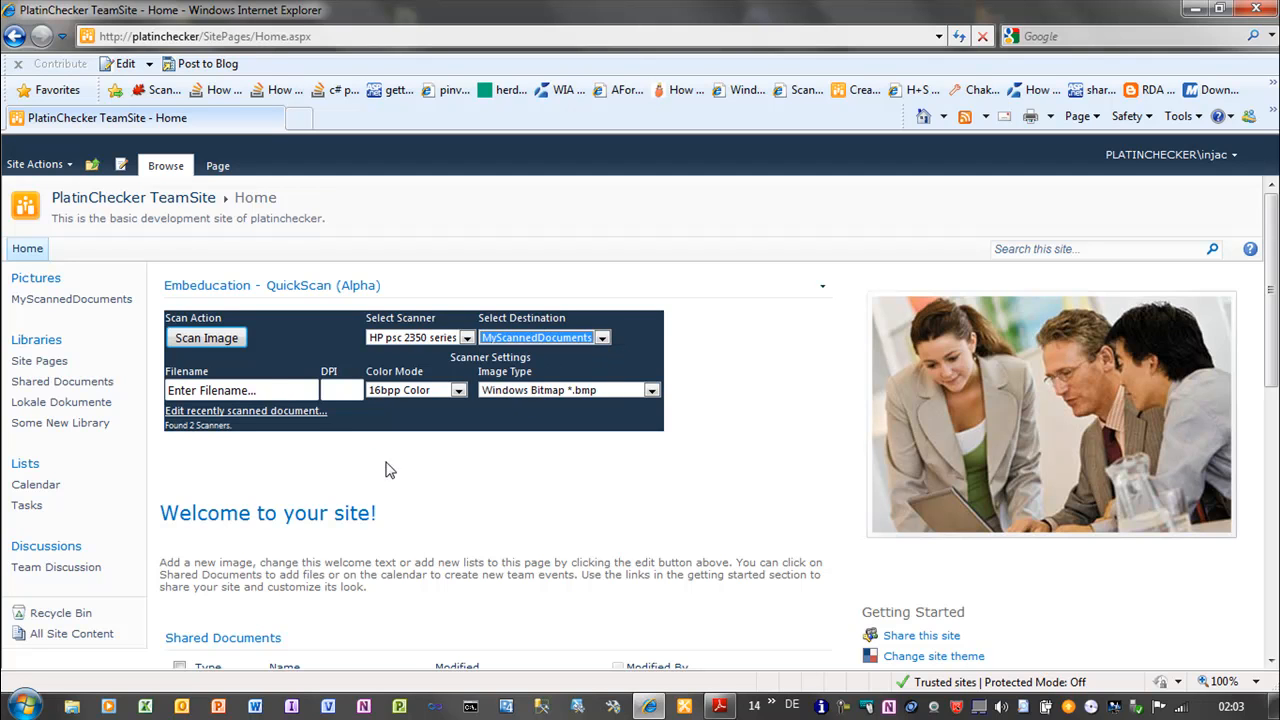
Step: Name the scan SomeName at 75 DPI, 16bpp colour, saved as Portable Network Graphics
click(240, 390)
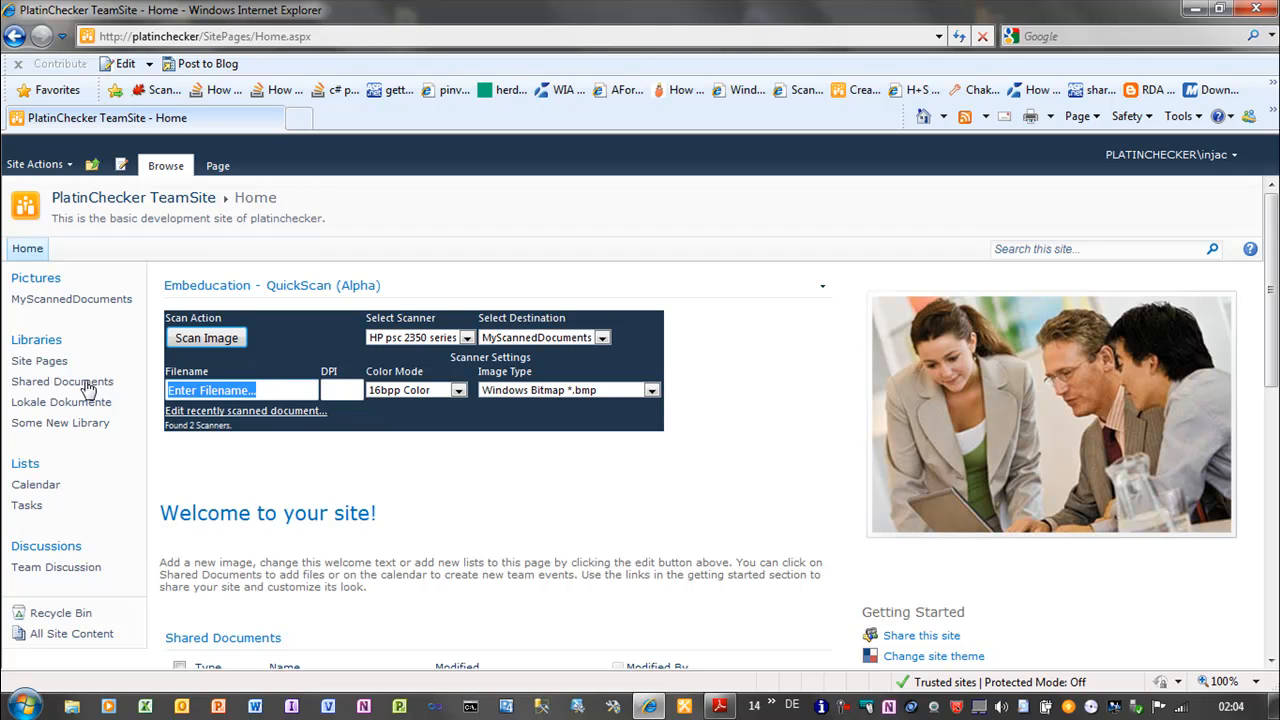
text(SomeName)
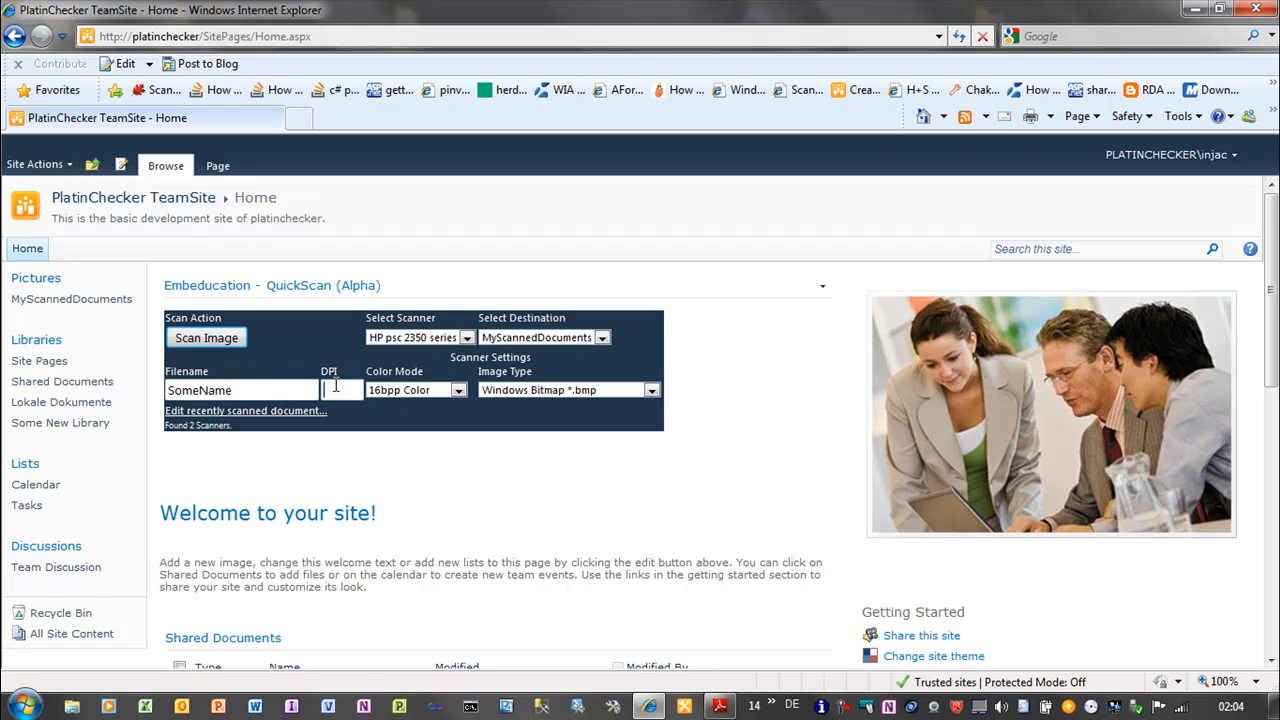
text(75)
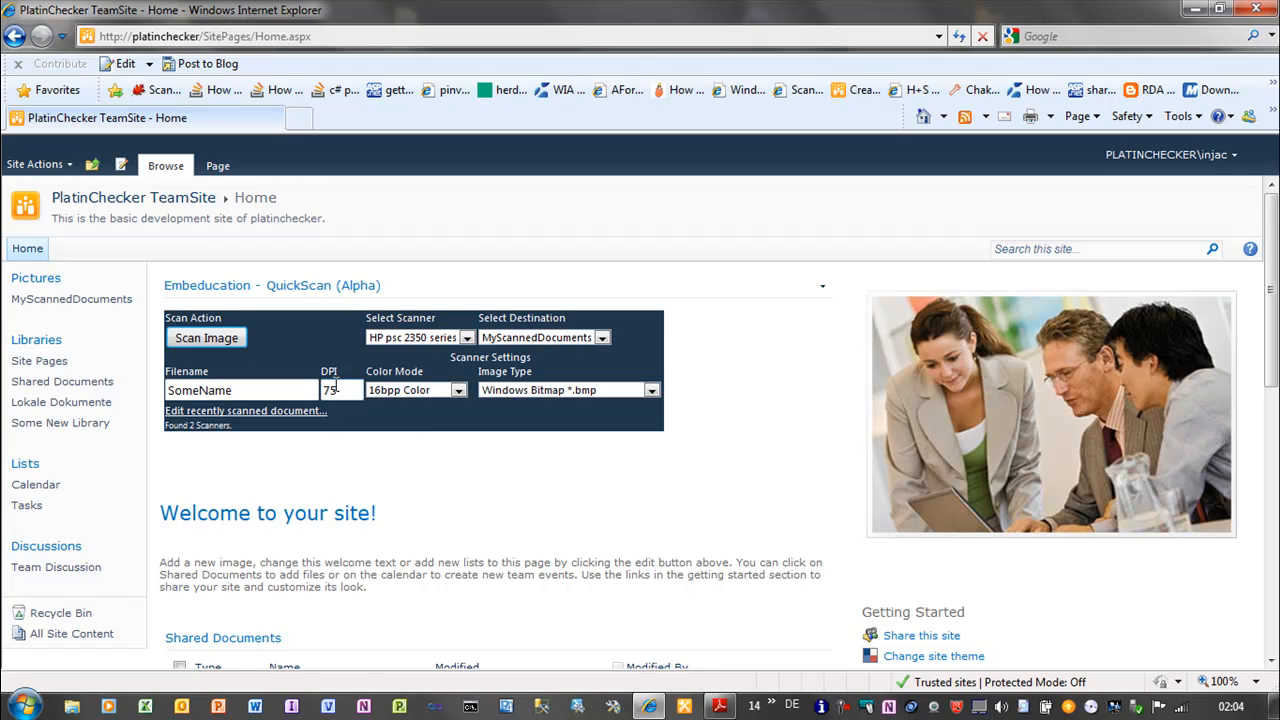
click(458, 390)
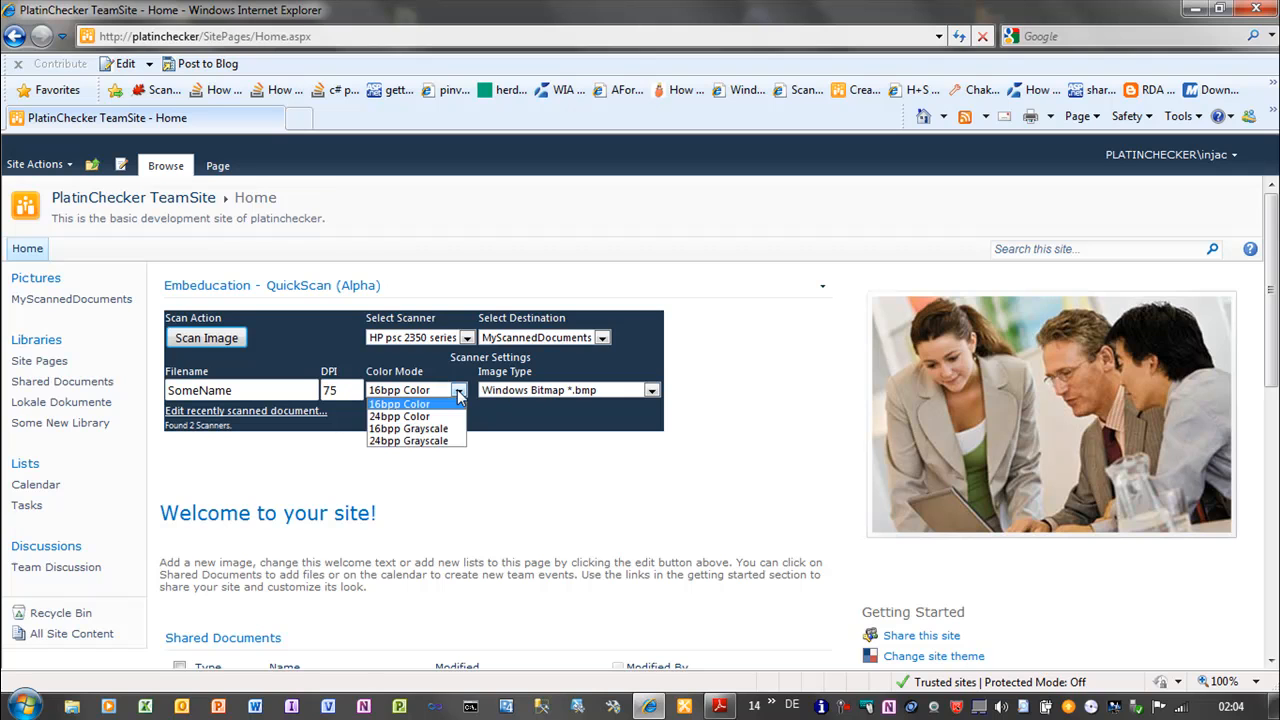
click(398, 404)
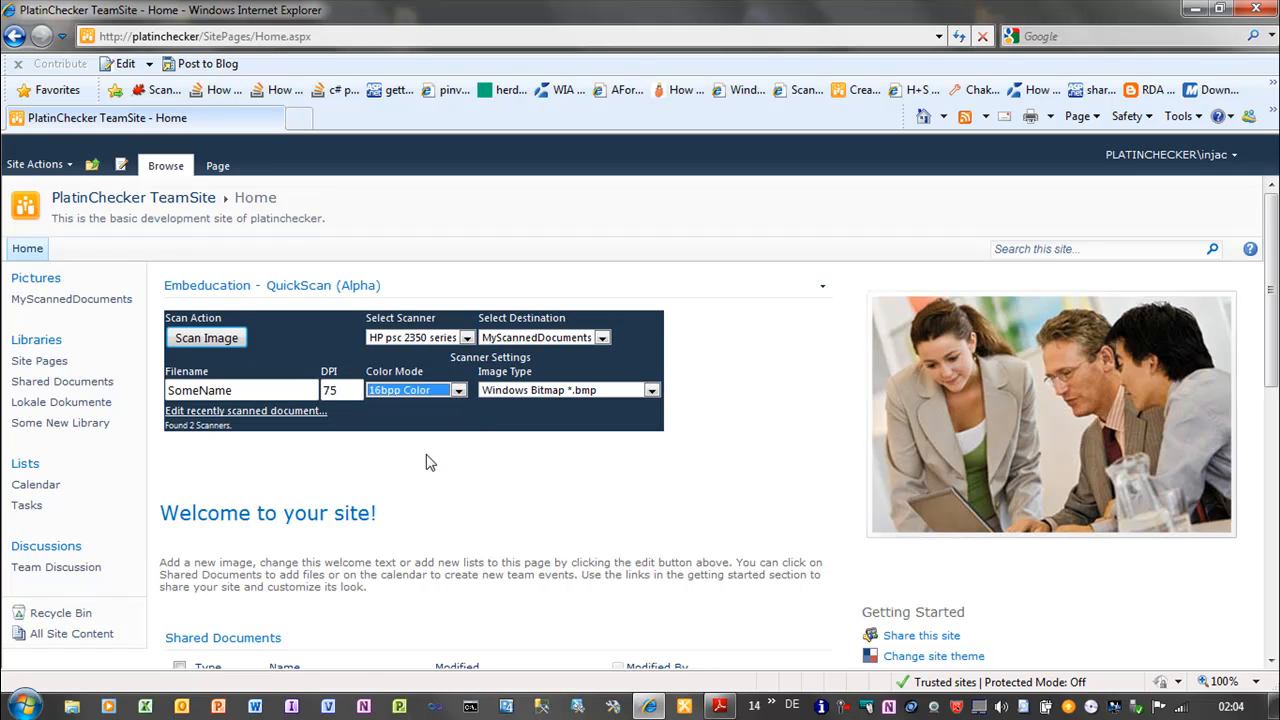
mouse_move(398, 410)
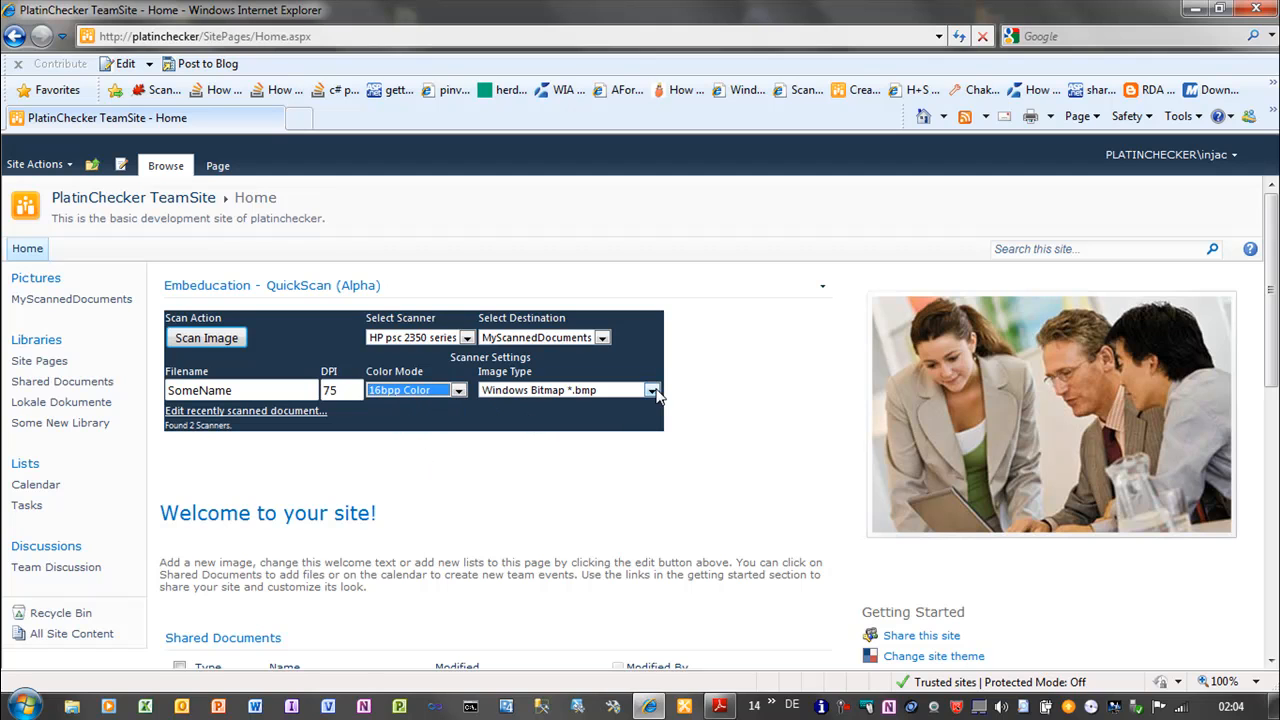
click(652, 390)
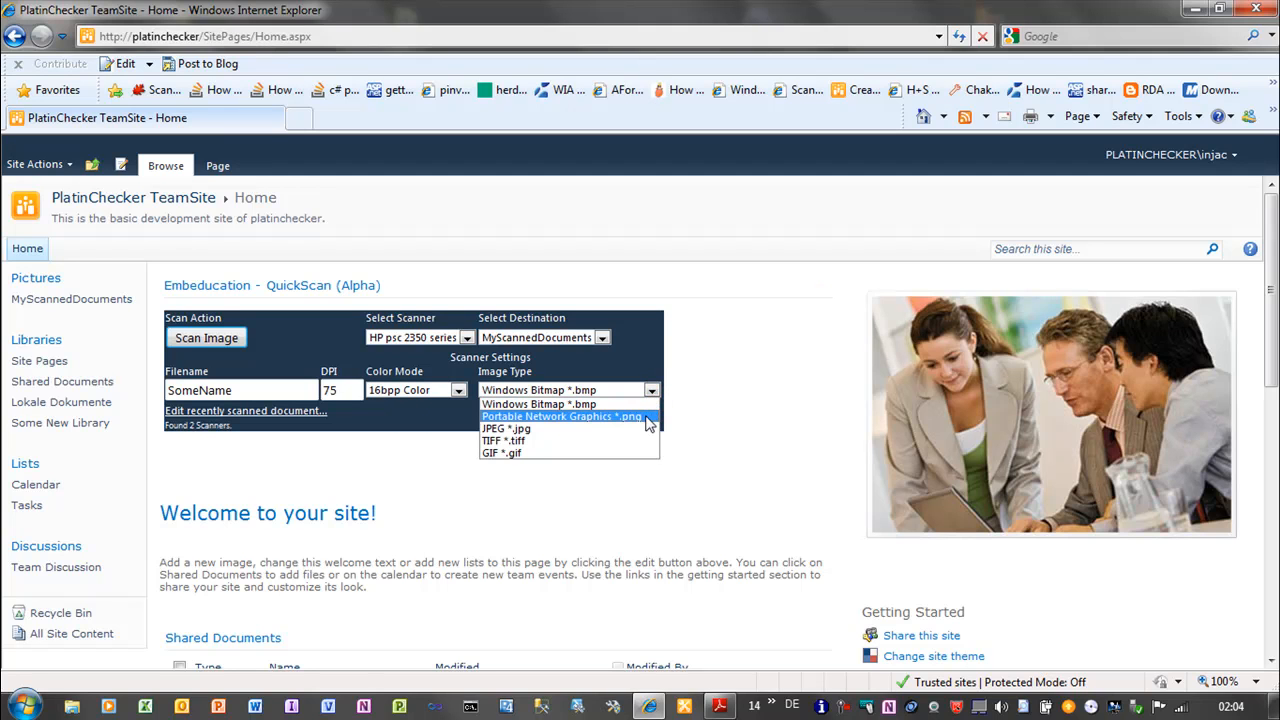
click(560, 416)
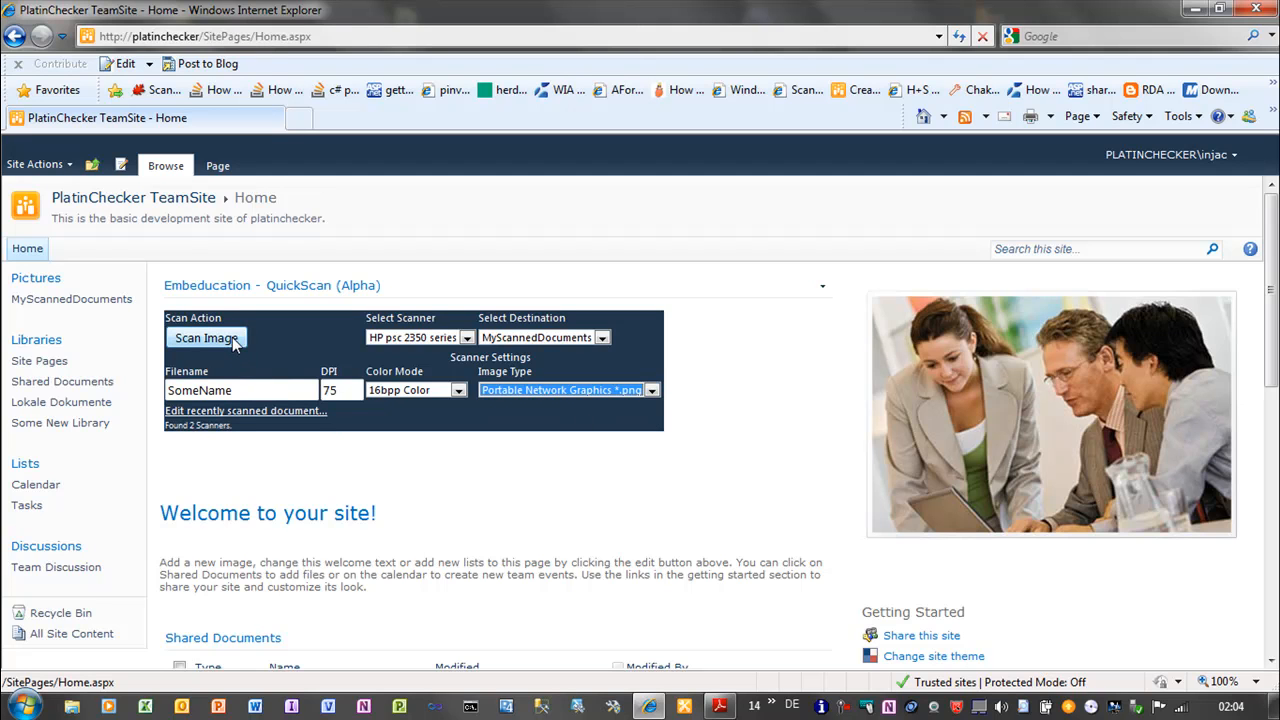
Step: Scan the page so it is saved to MyScannedDocuments as SomeName
click(206, 336)
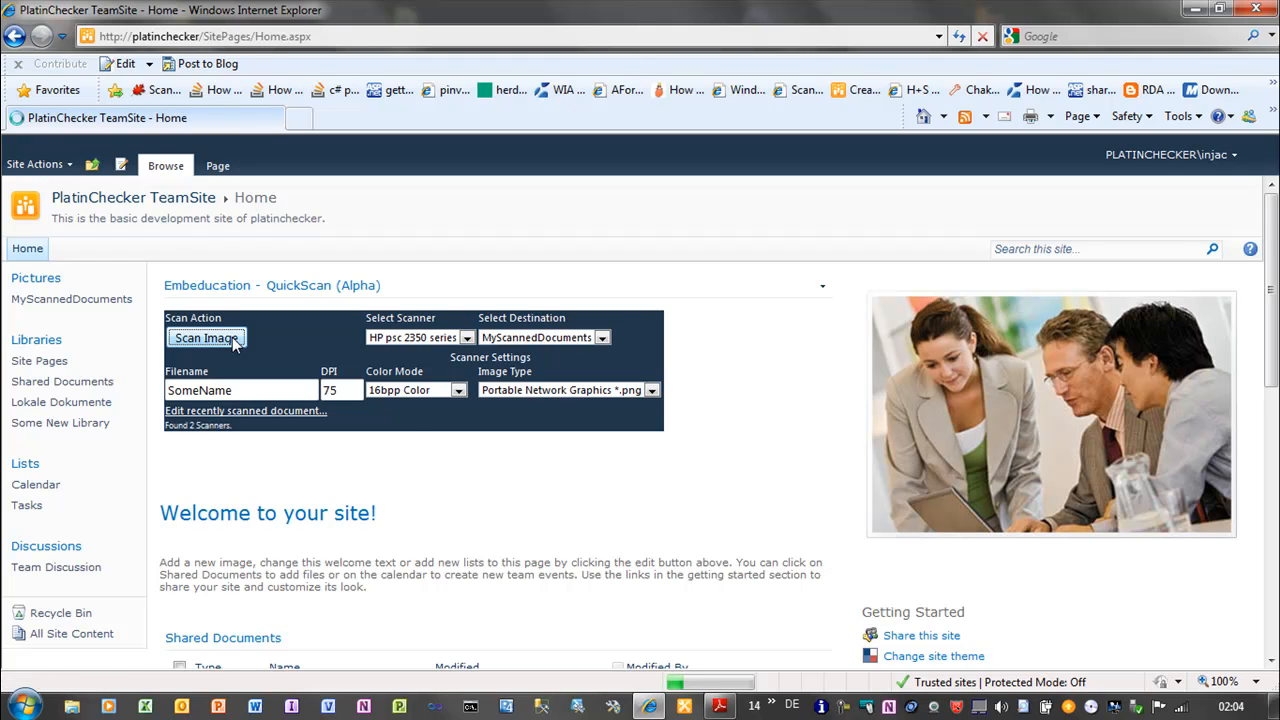
click(208, 336)
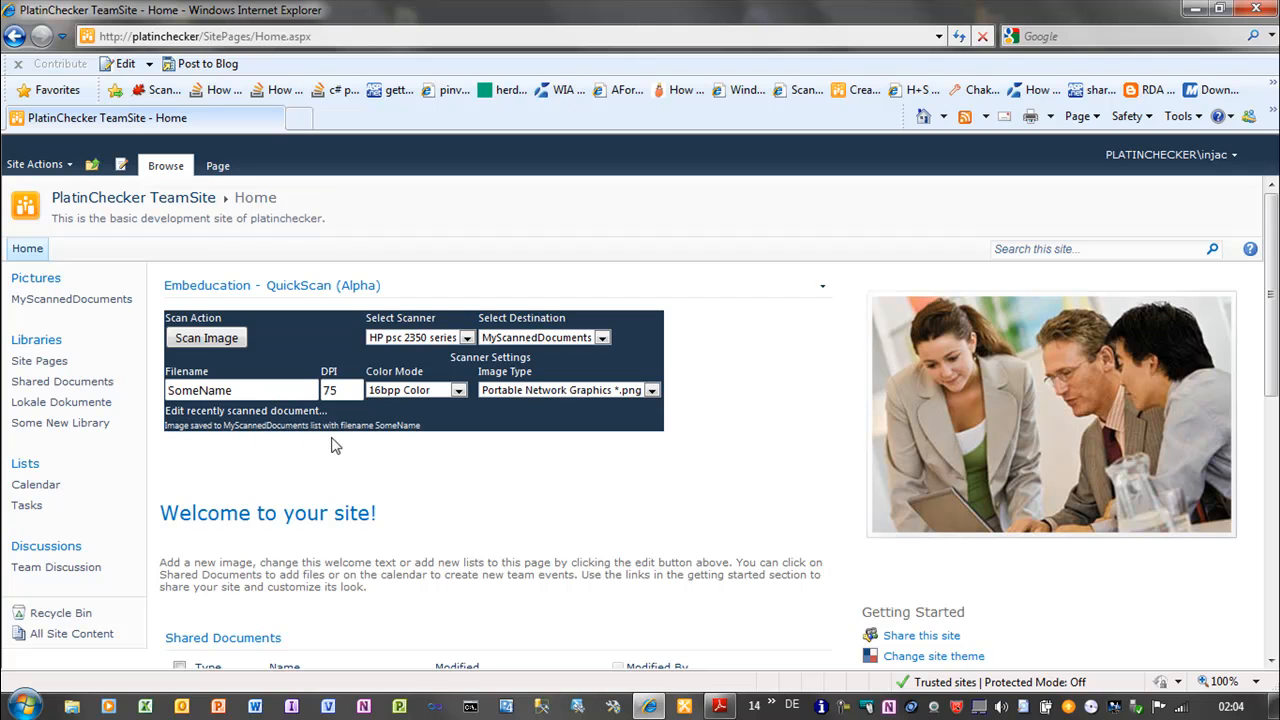
mouse_move(260, 444)
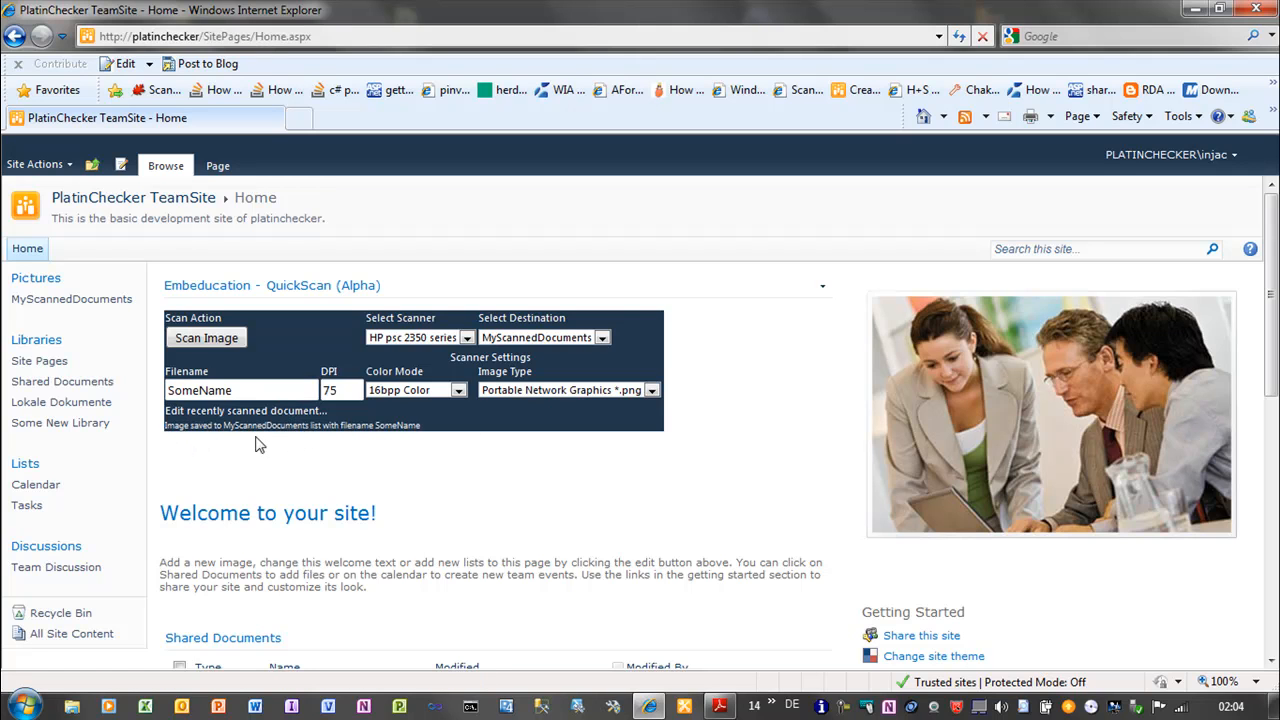
mouse_move(204, 448)
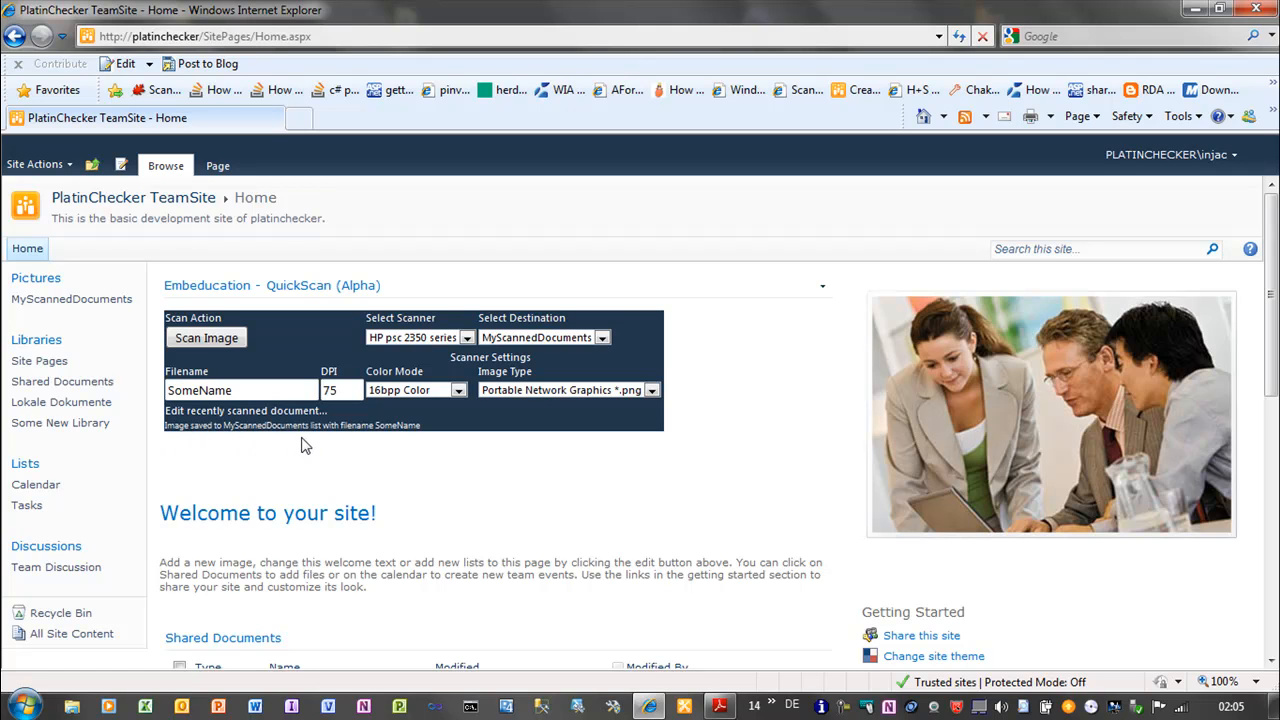
mouse_move(406, 444)
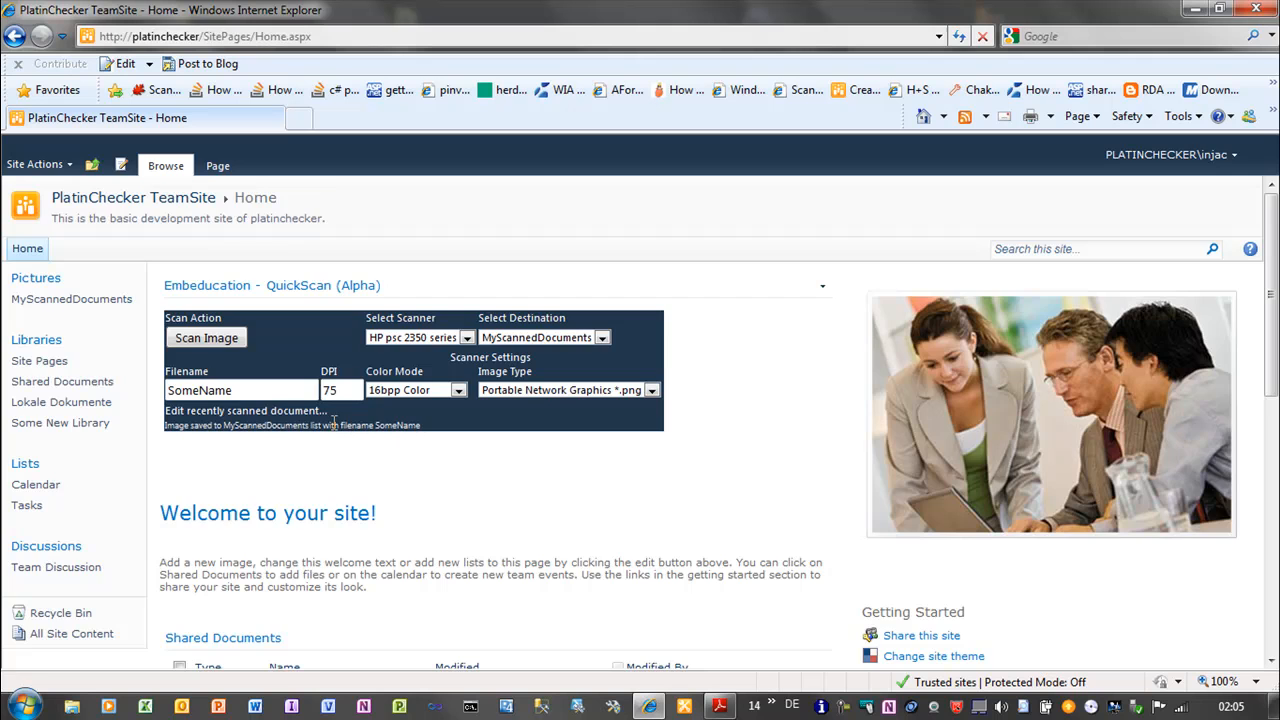
Step: Review the SomeName item's edit form and preview, then save it back to the library
click(244, 412)
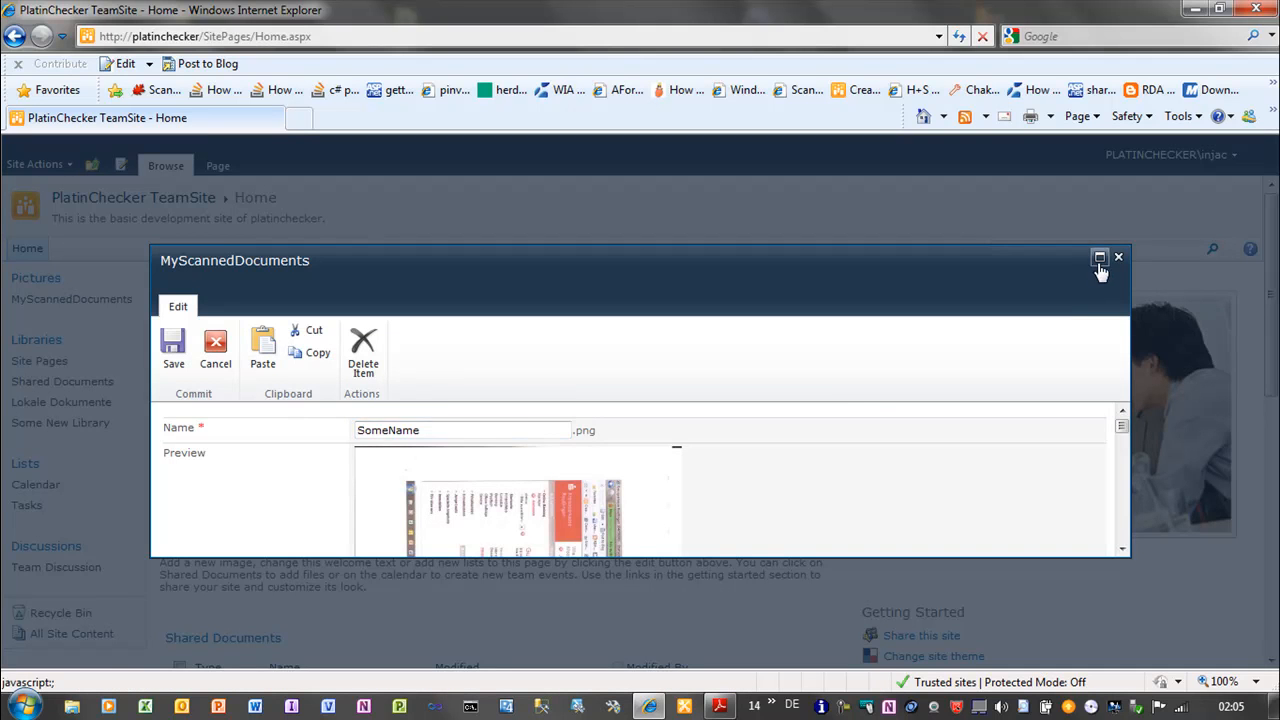
click(1100, 256)
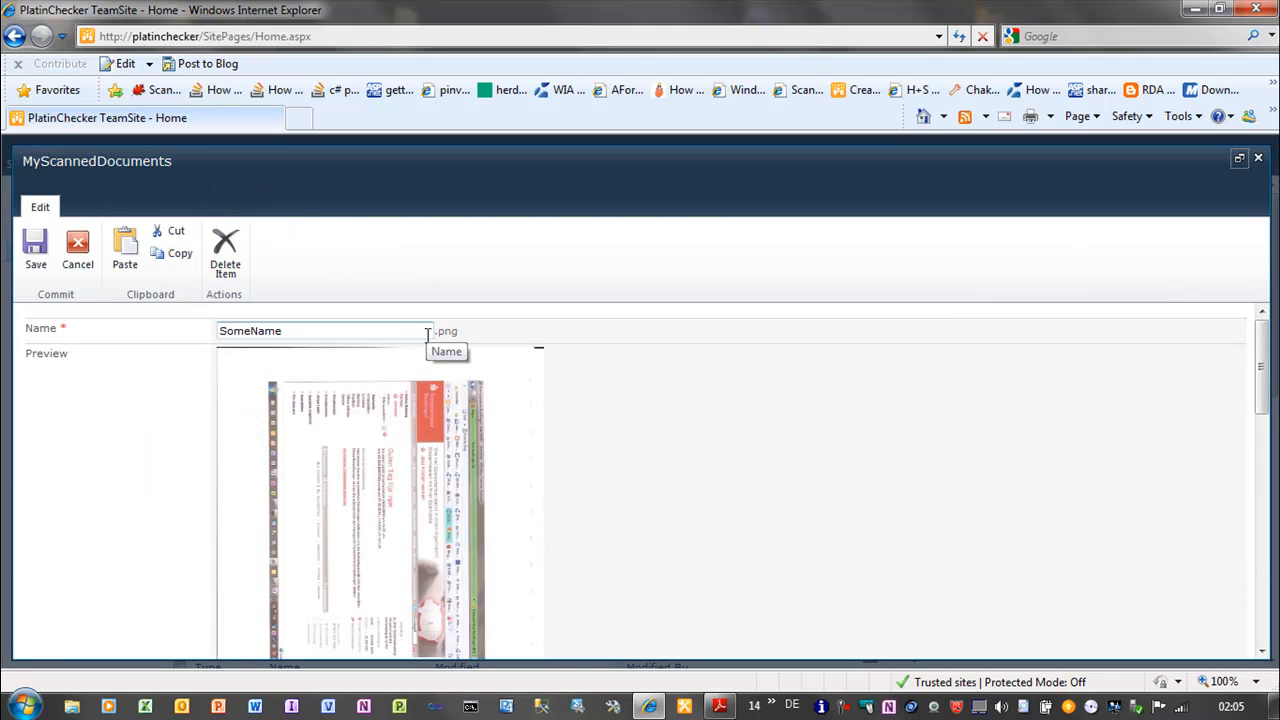
mouse_move(1254, 370)
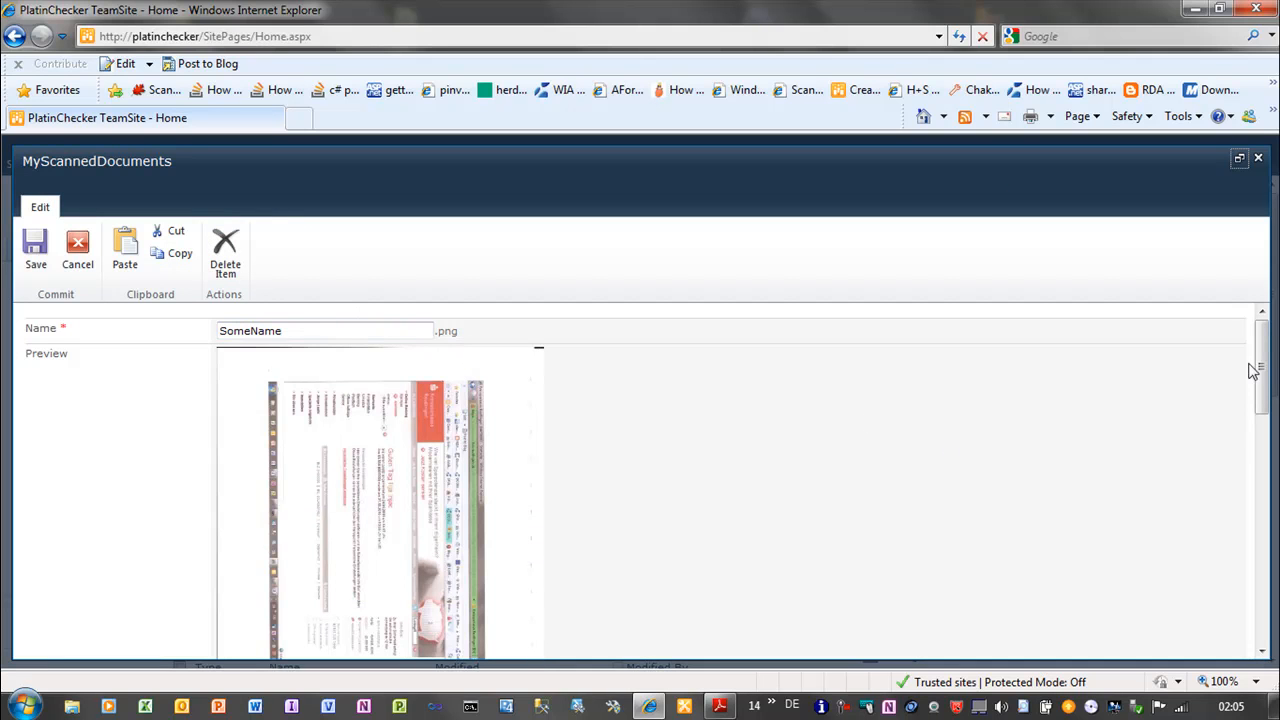
scroll(down, 3)
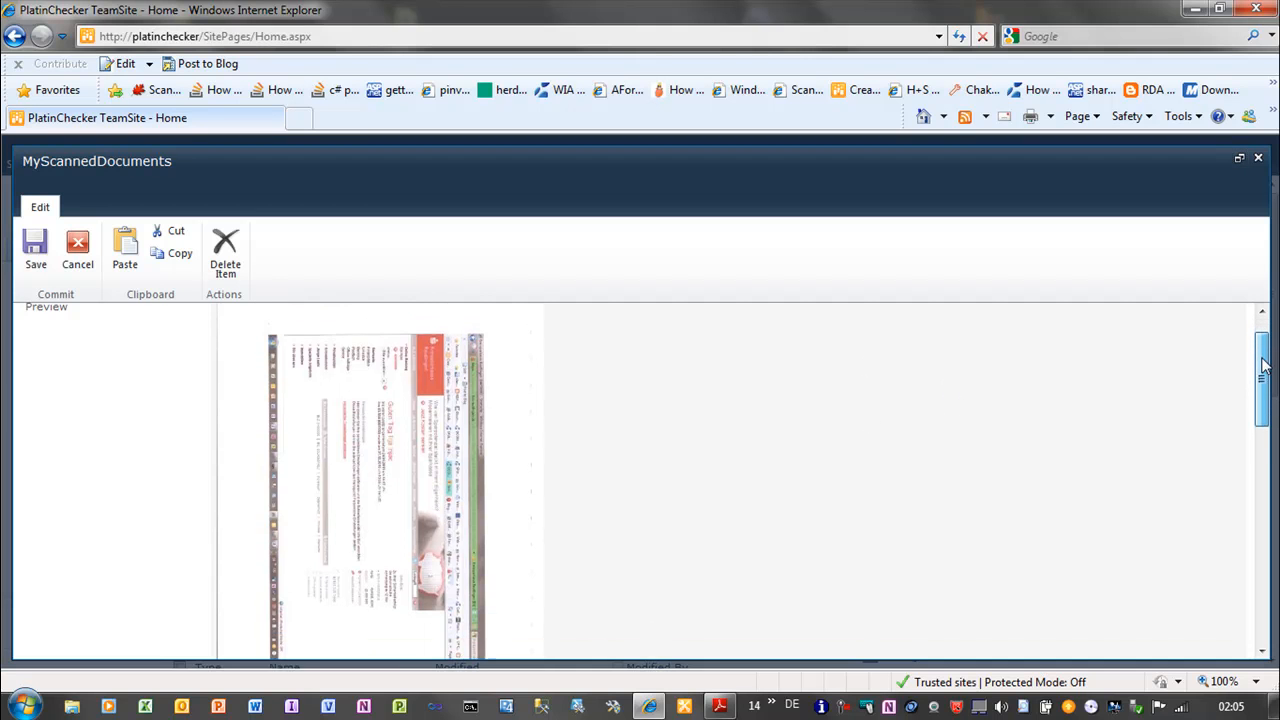
scroll(down, 3)
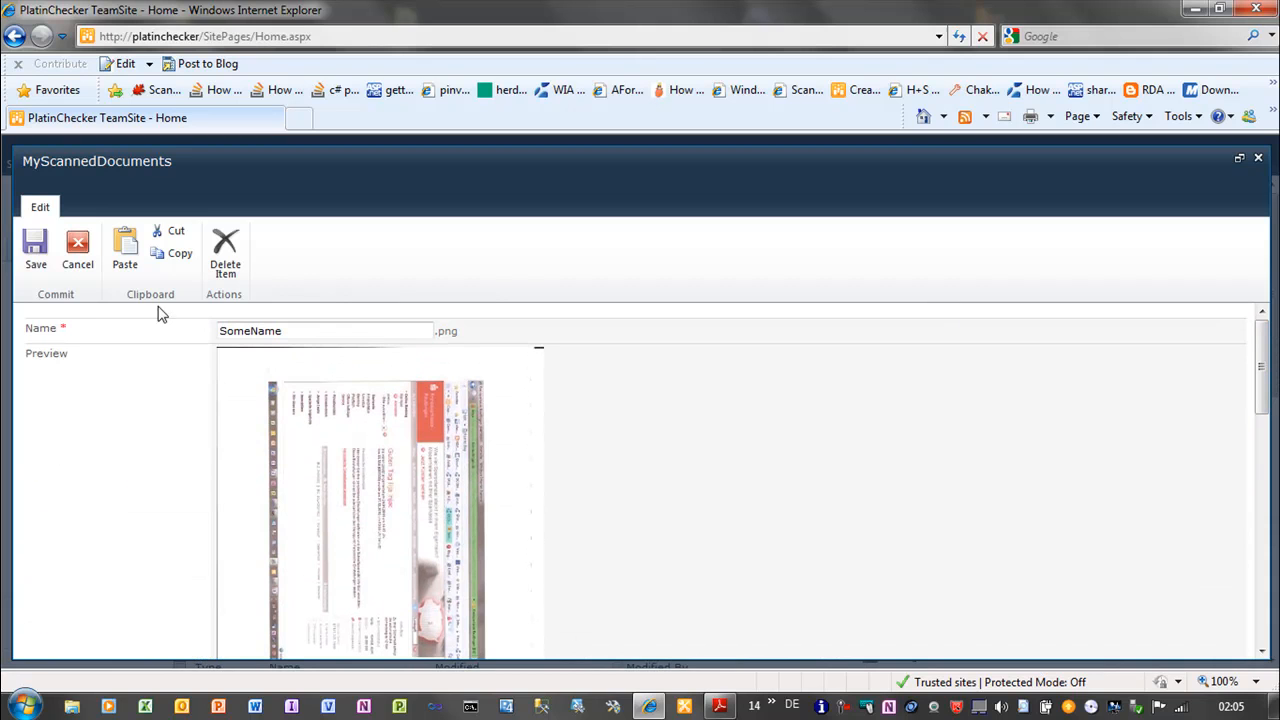
click(36, 248)
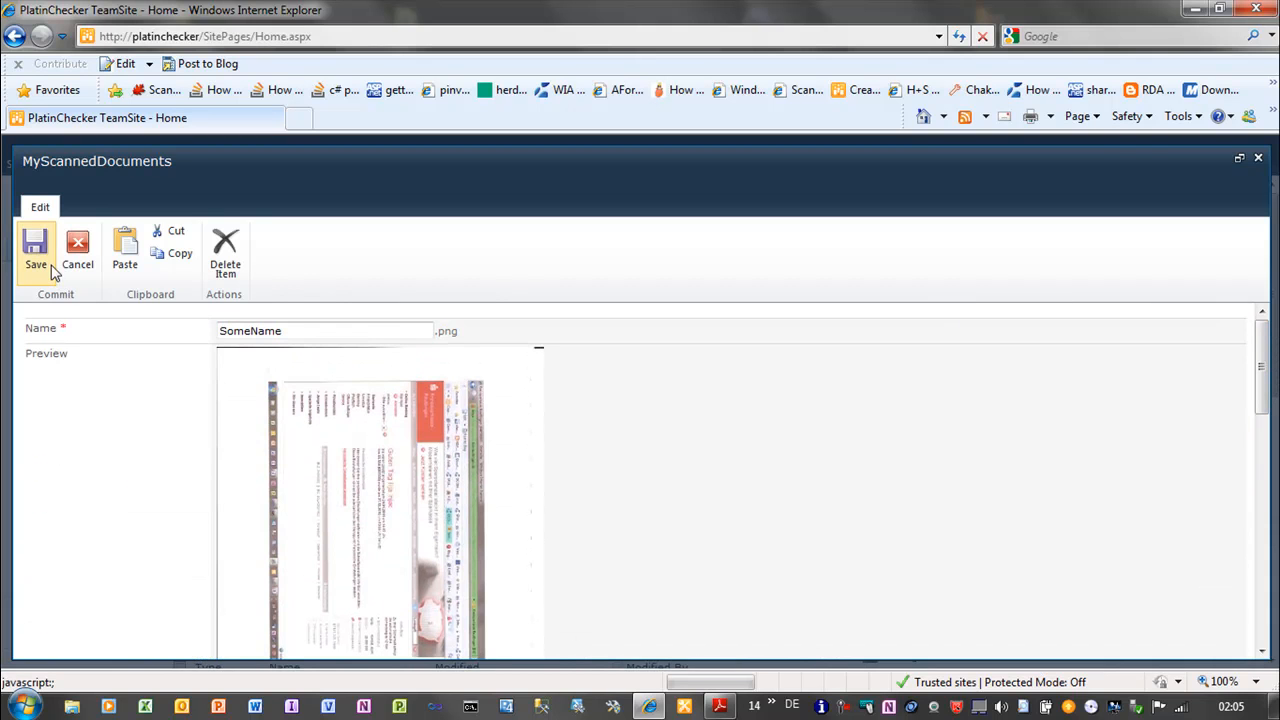
click(36, 250)
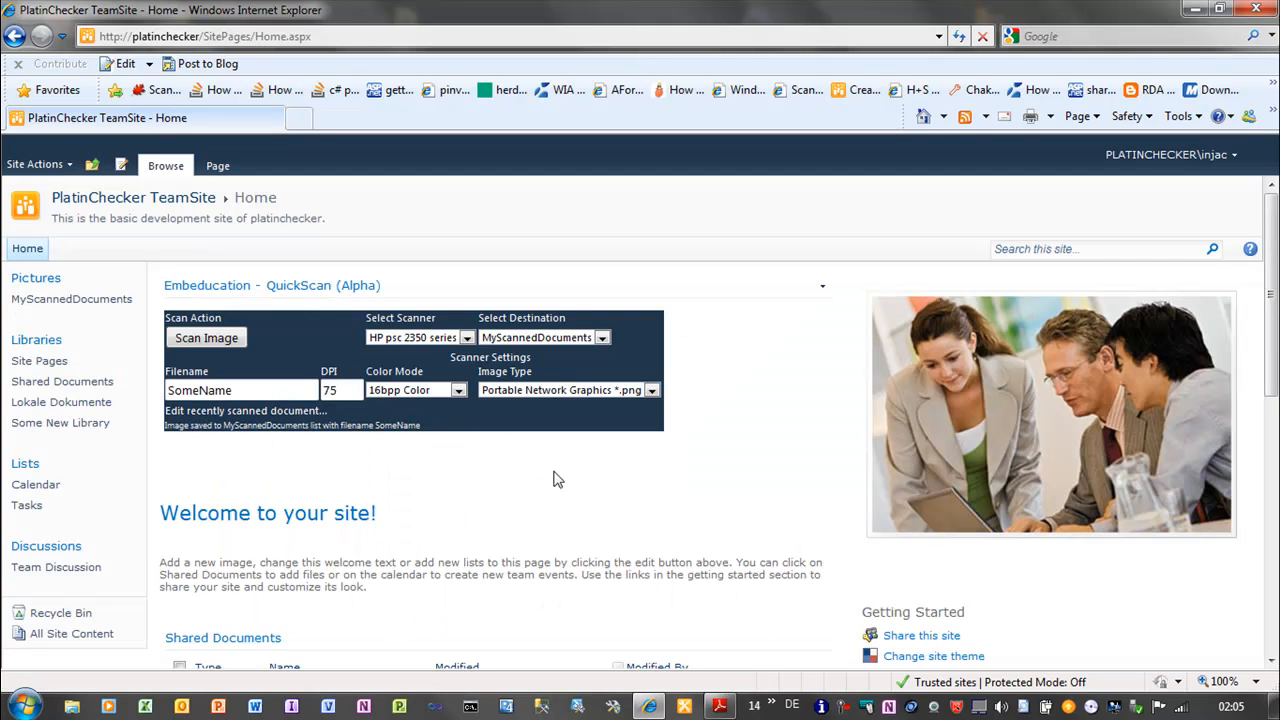
Step: Switch QuickScan to the fi-6130dj scanner and try a scan with it
click(466, 336)
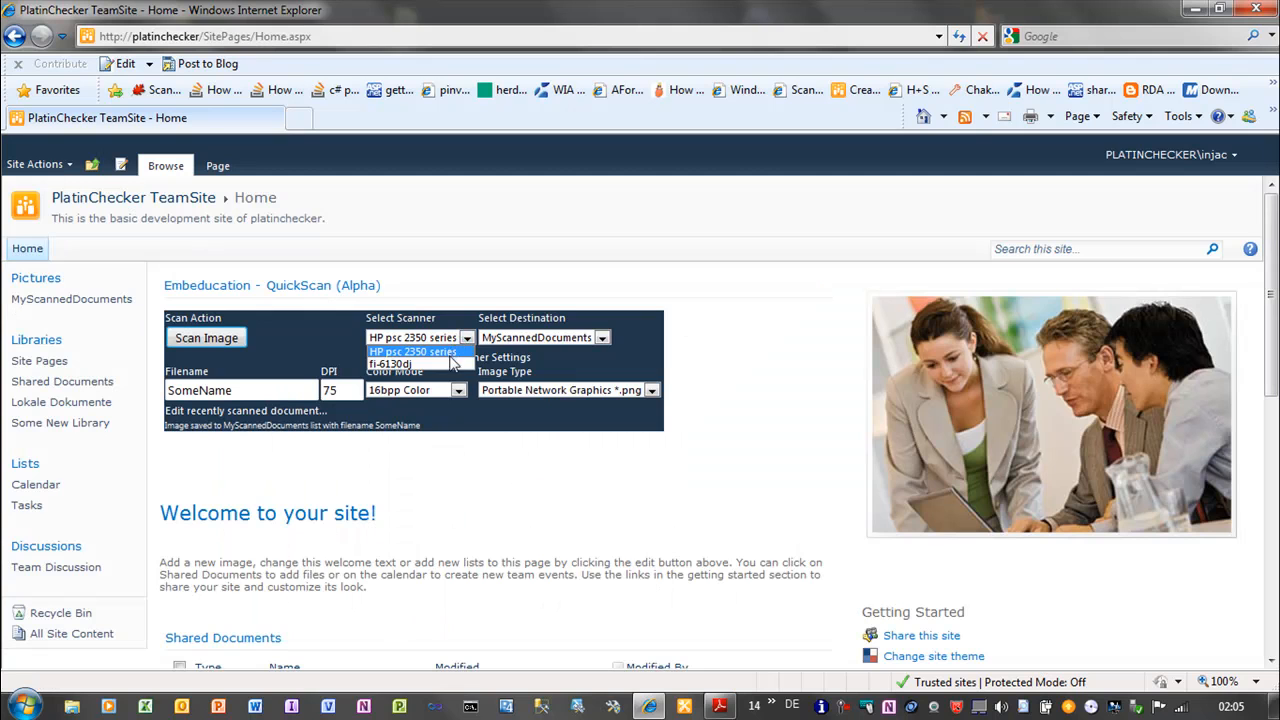
click(390, 364)
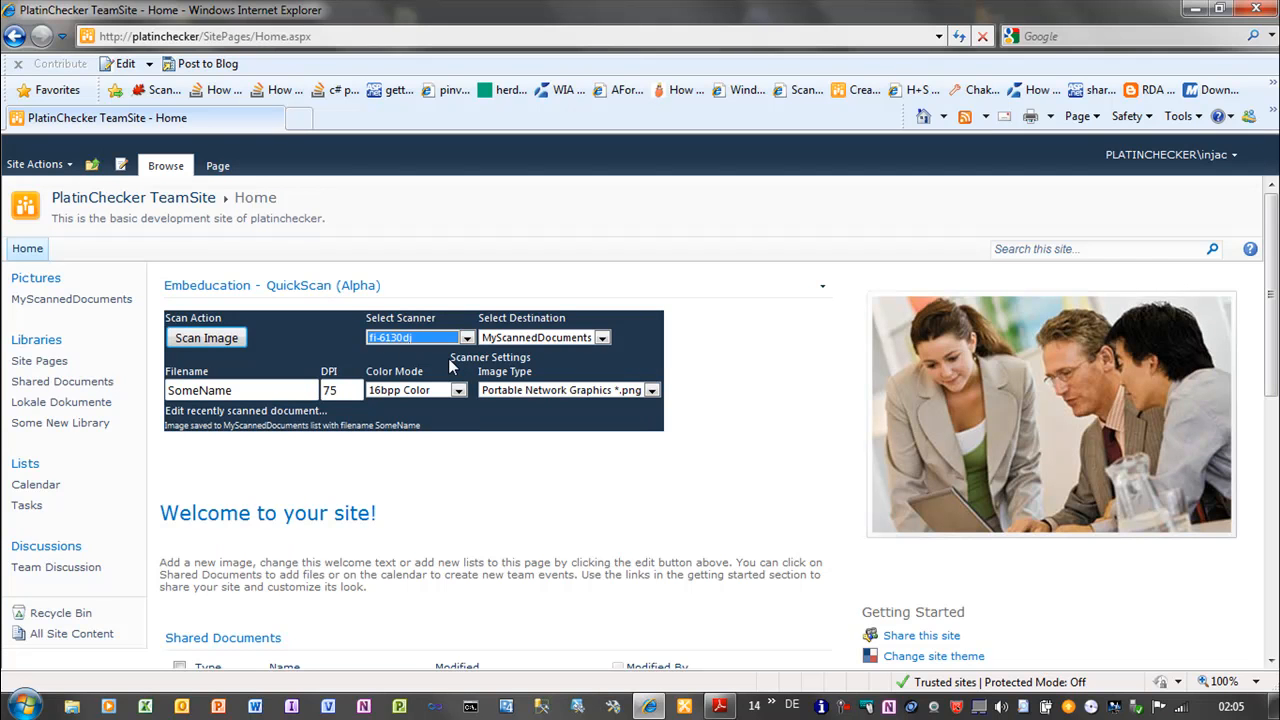
mouse_move(464, 476)
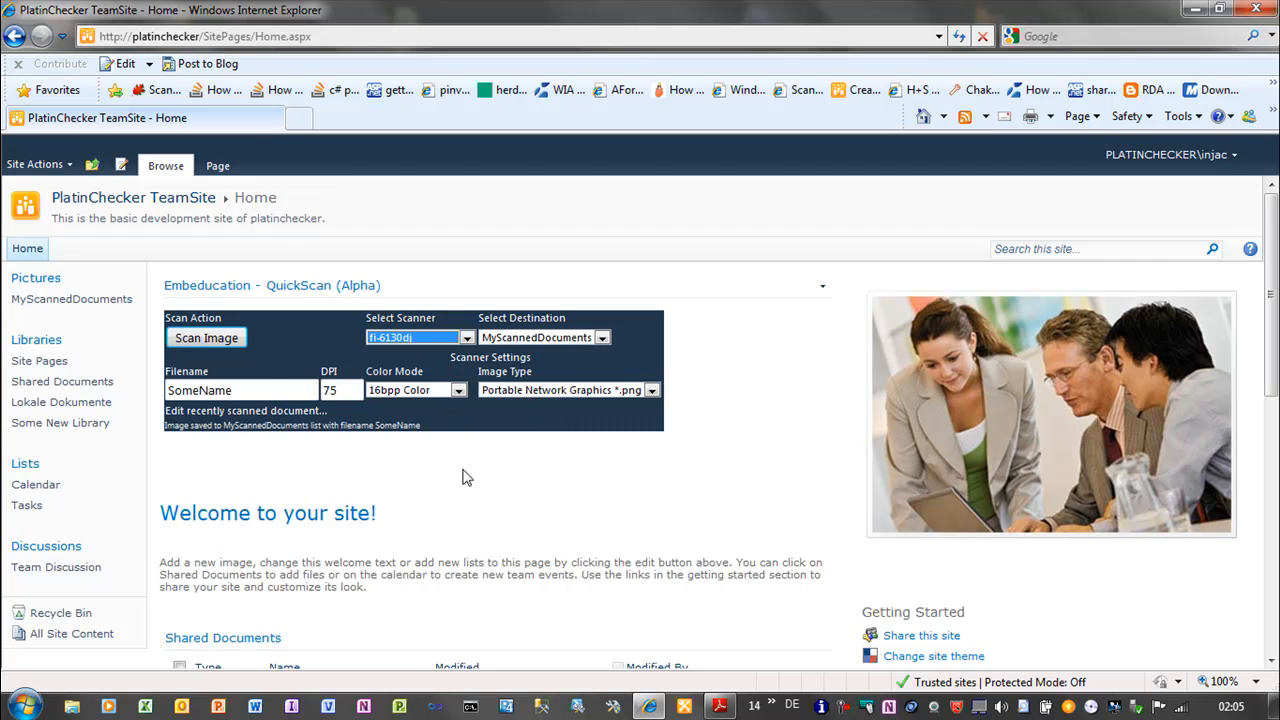
click(206, 338)
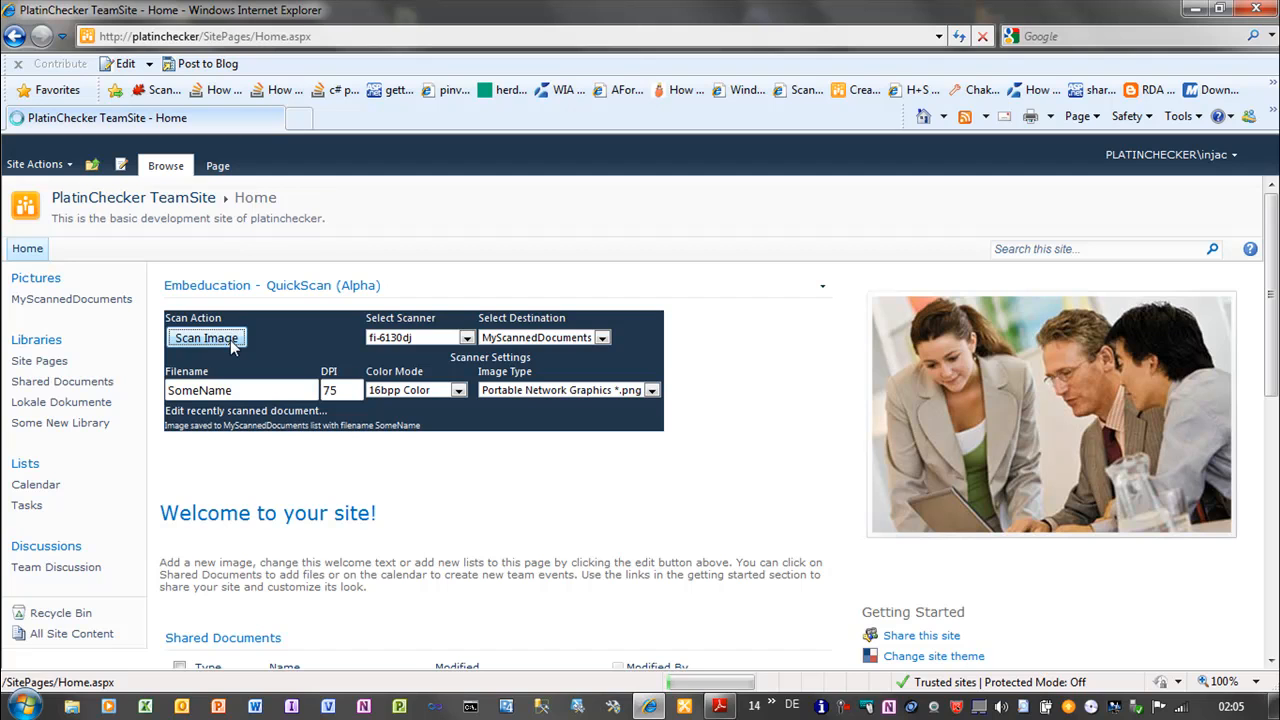
click(206, 338)
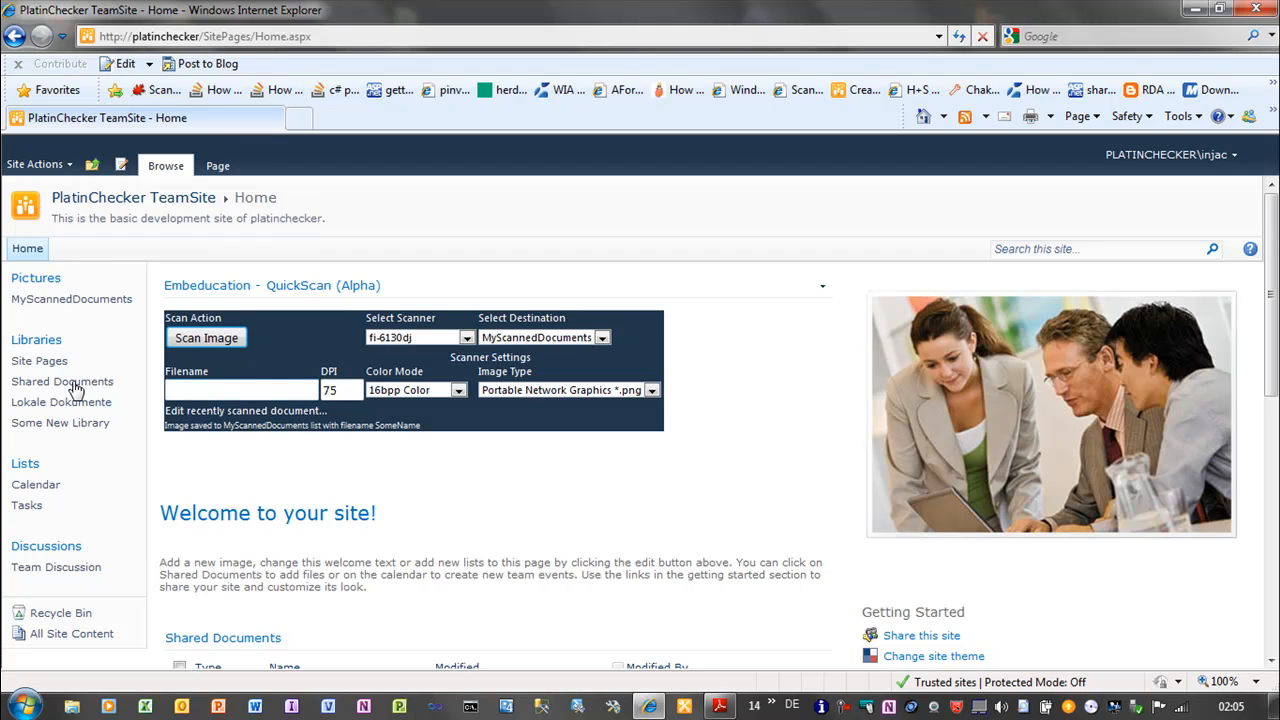
click(240, 390)
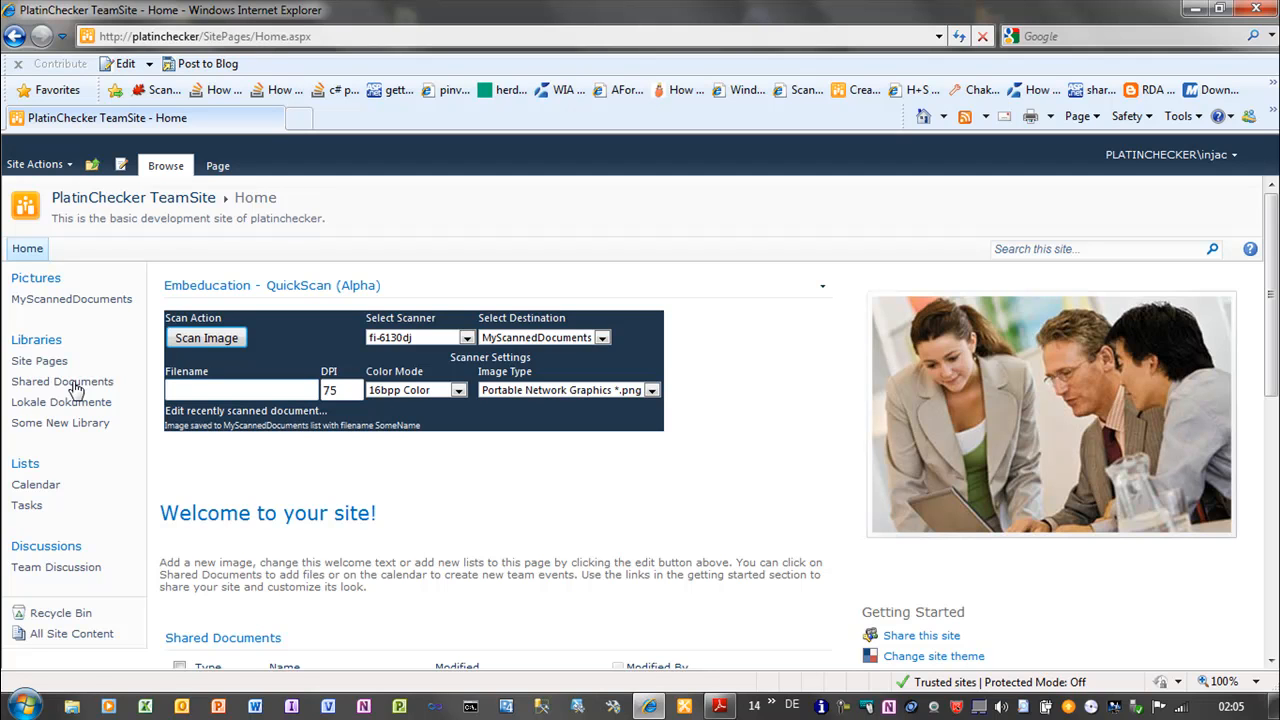
Step: Scan a page with the Filename left empty so it gets an AUTOGEN timestamped name
click(204, 336)
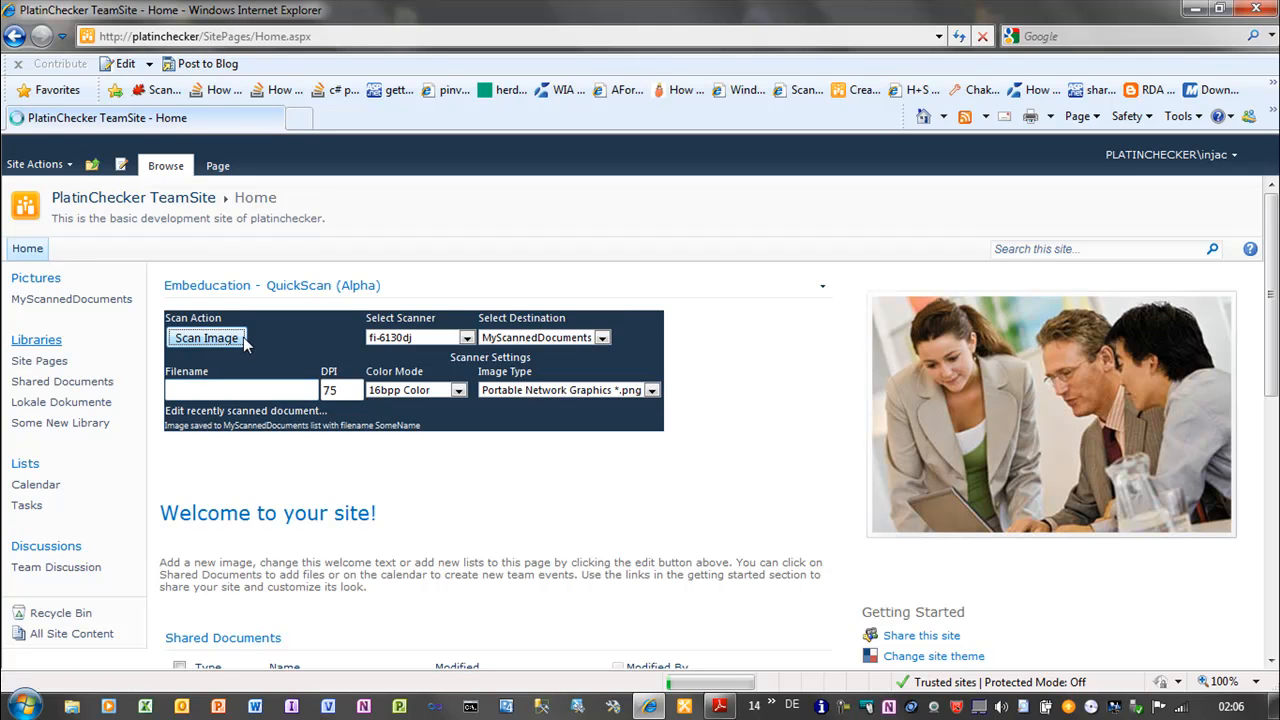
click(206, 338)
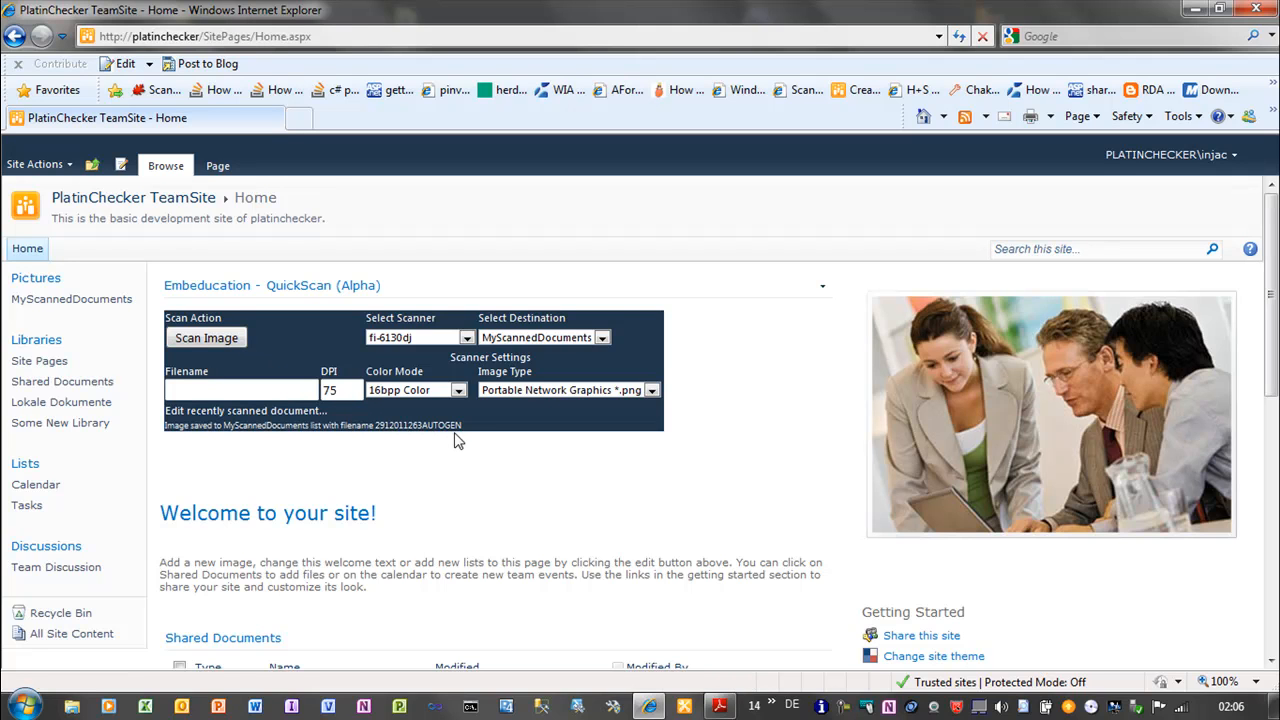
mouse_move(436, 442)
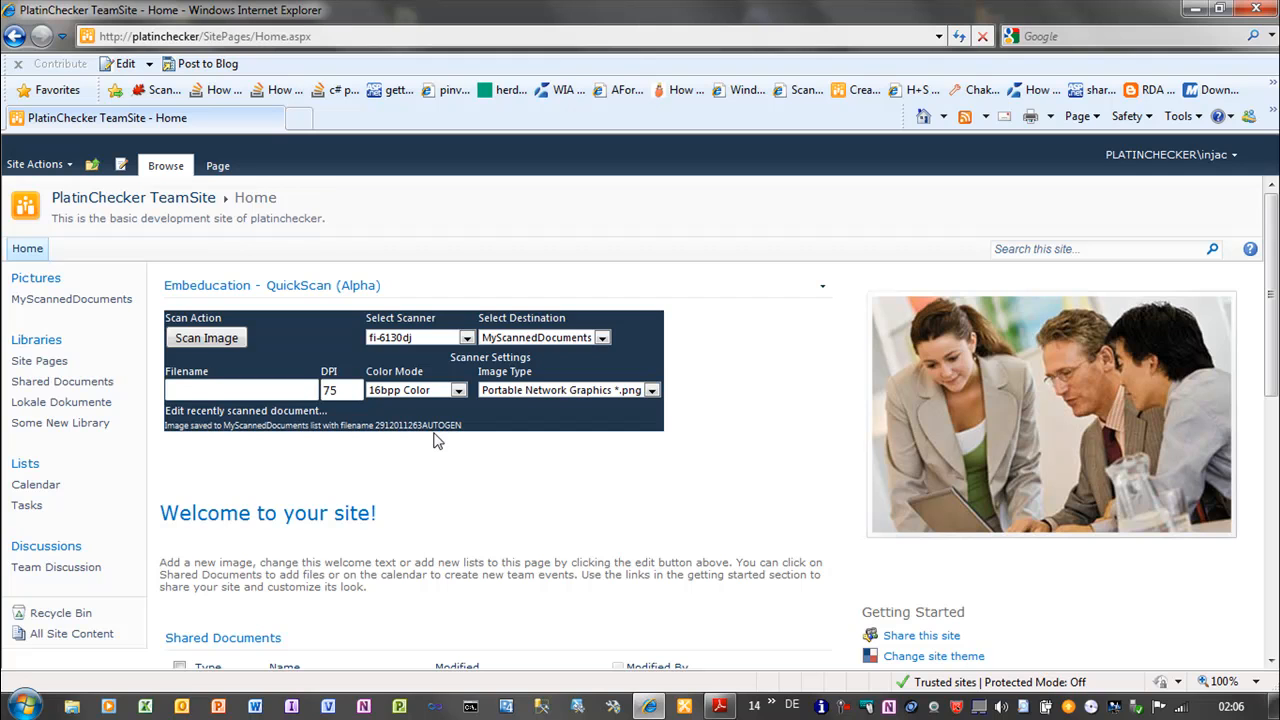
Step: Scan a page in 16bpp grayscale and save it as GrayscaledImage
click(458, 390)
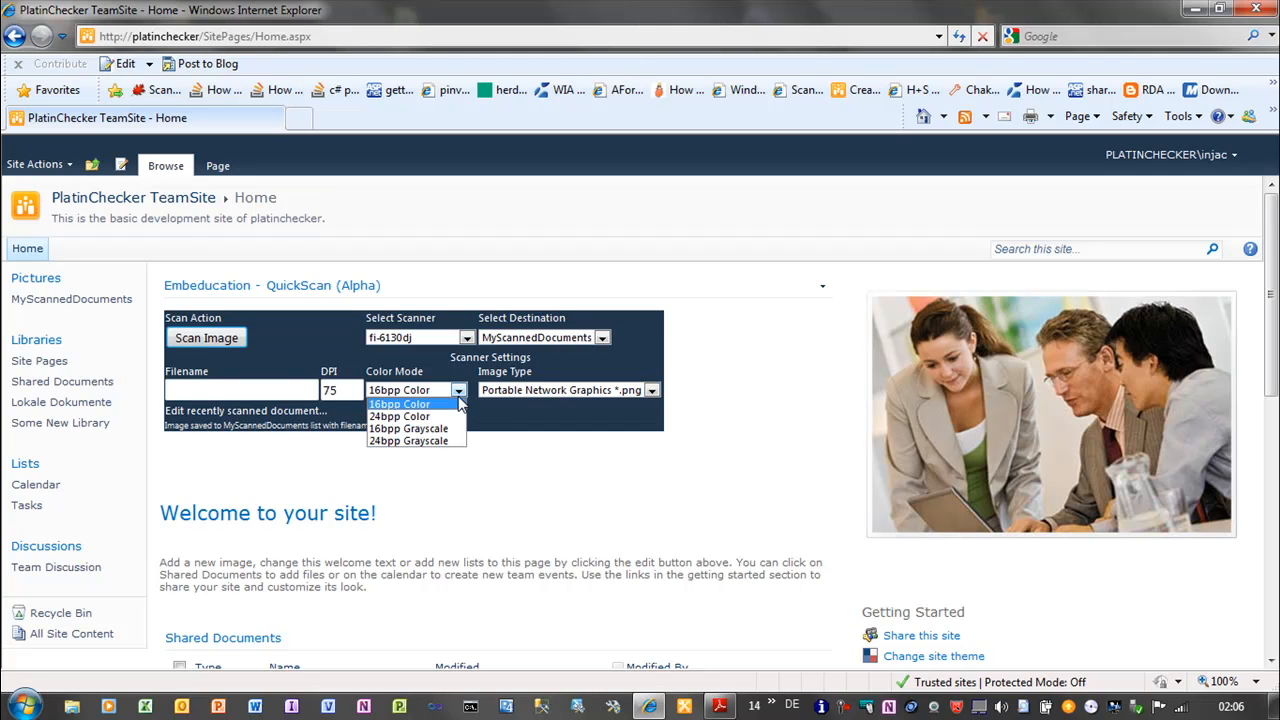
click(408, 428)
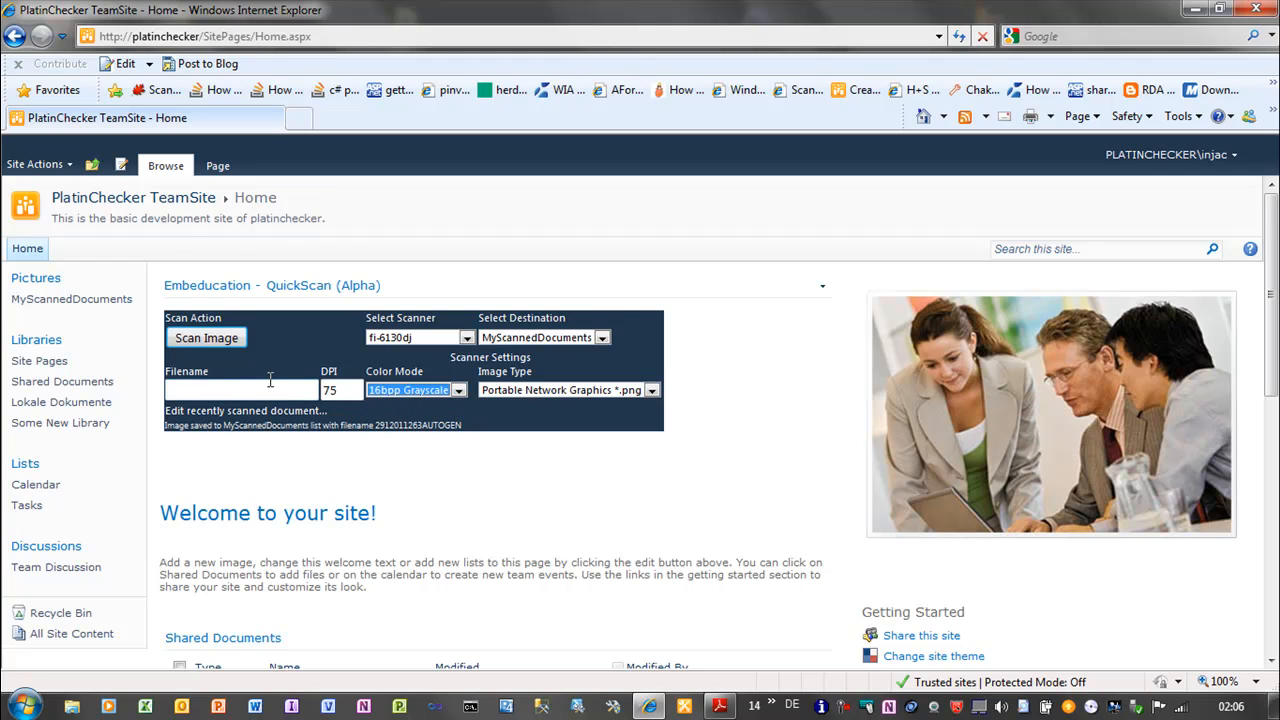
click(240, 388)
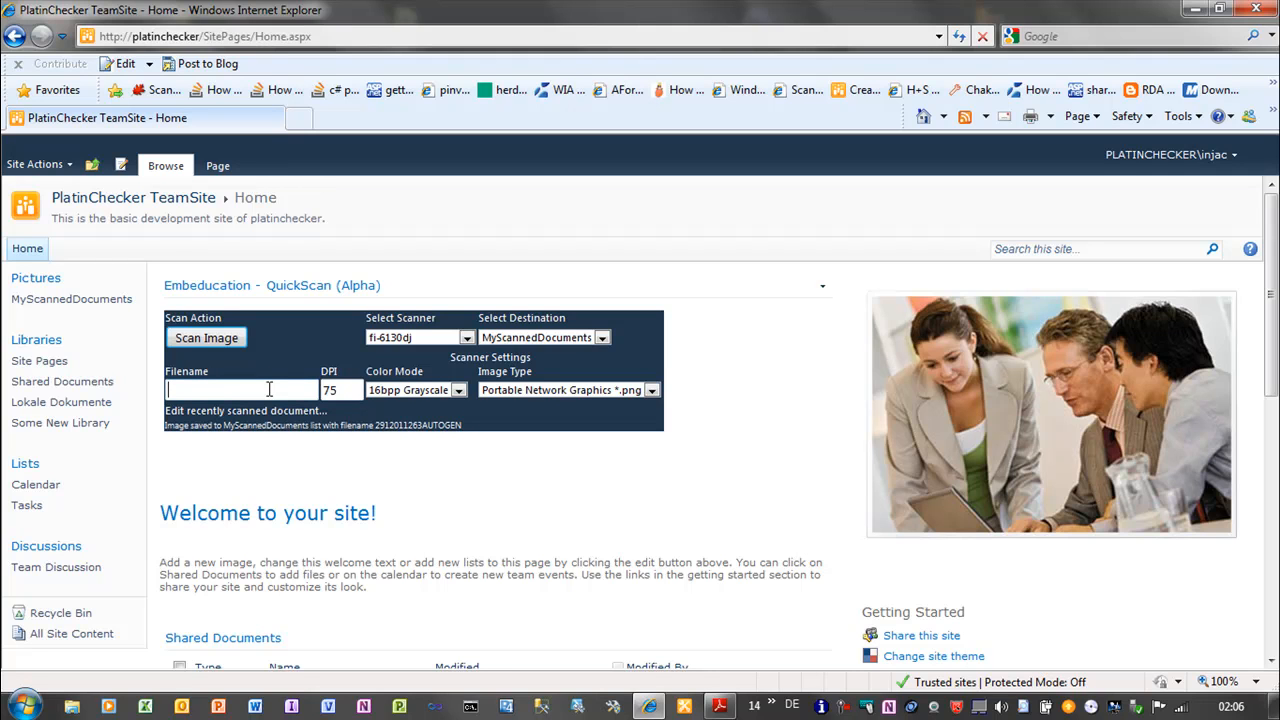
text(GrayscaledImag)
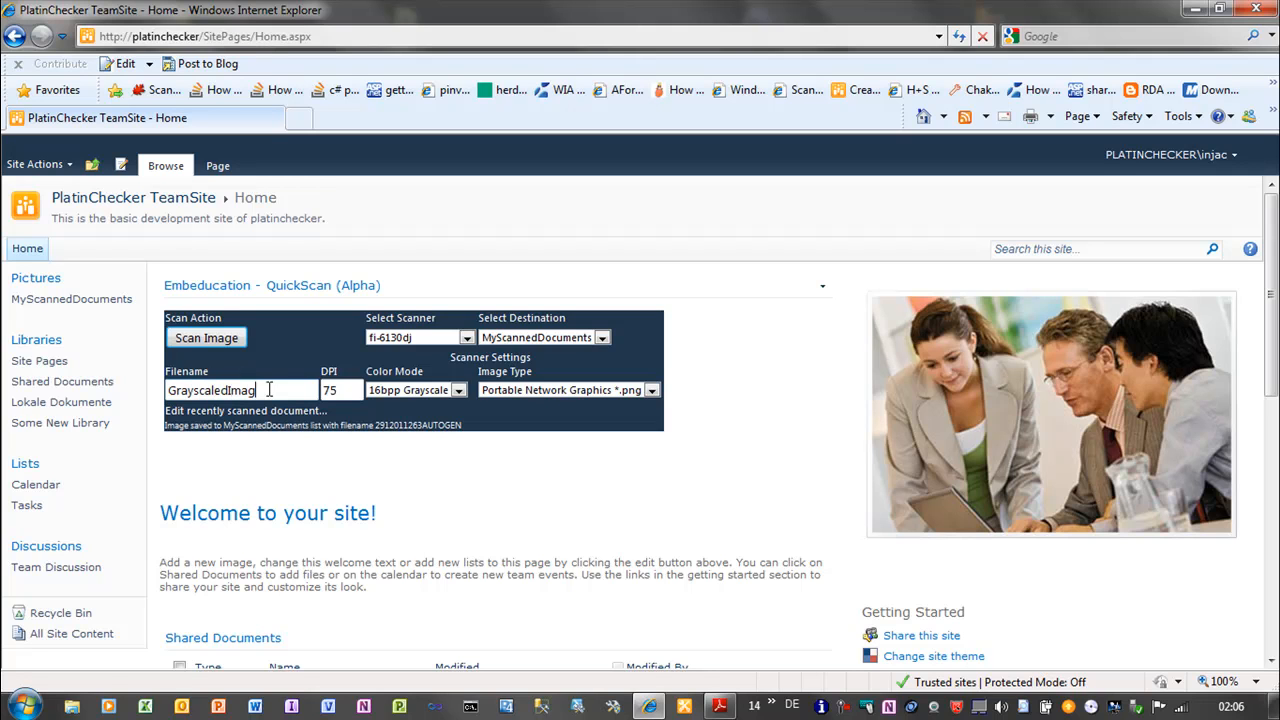
click(206, 336)
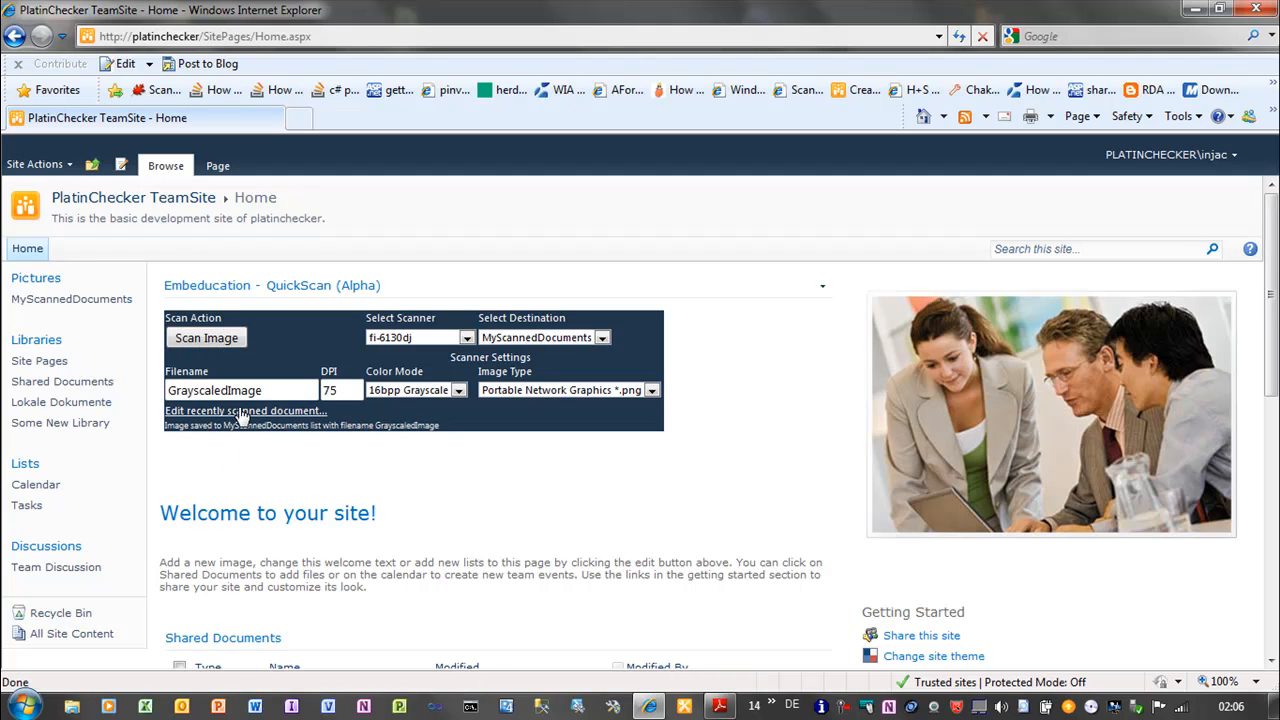
click(244, 412)
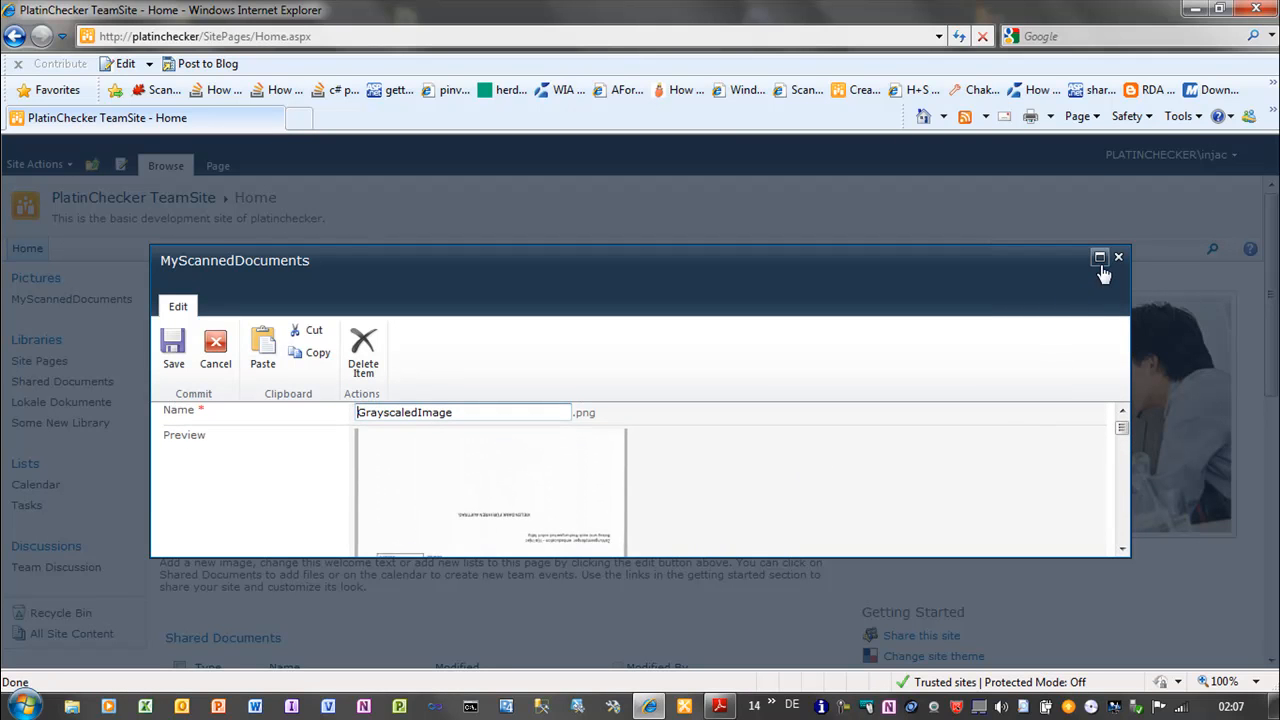
click(1100, 256)
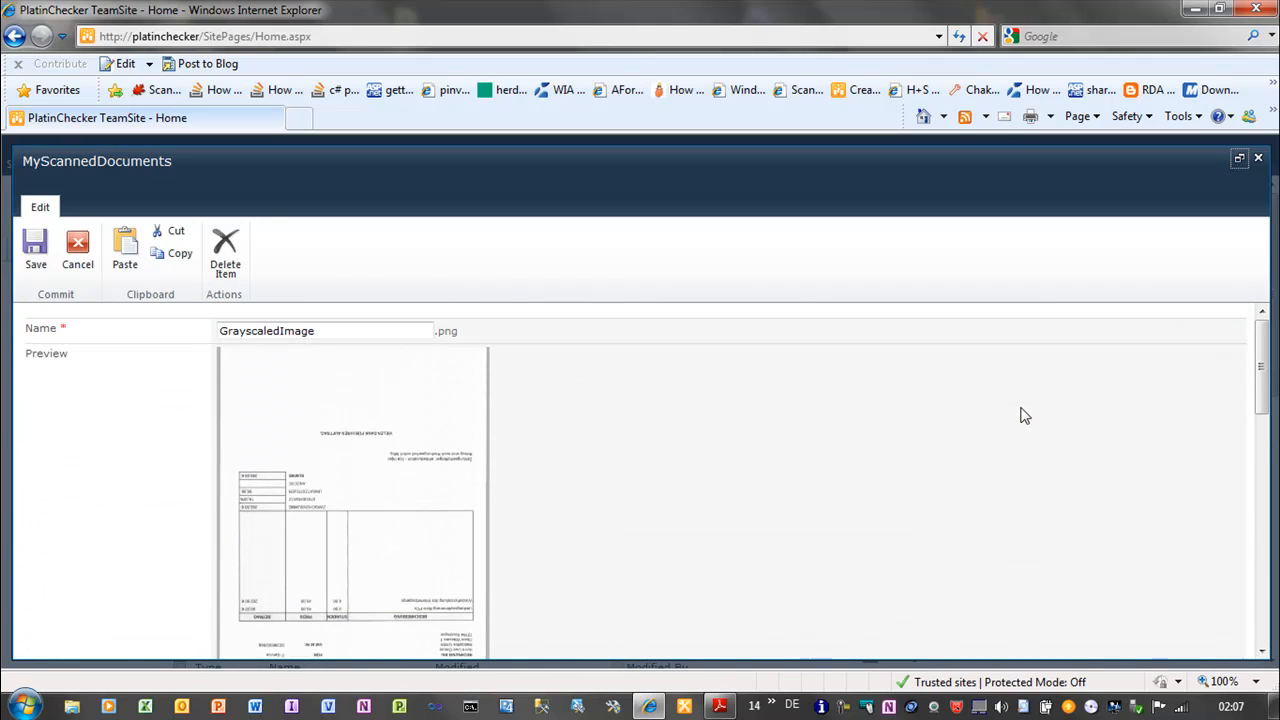
mouse_move(1236, 188)
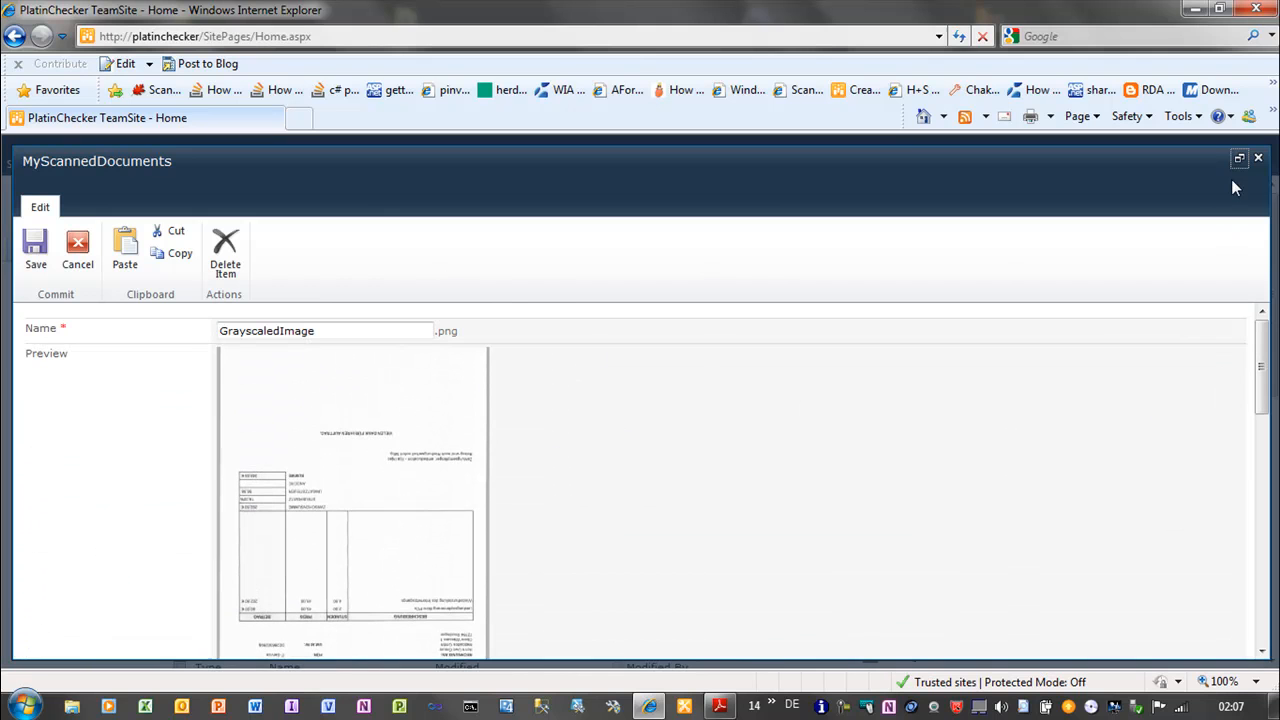
mouse_move(76, 250)
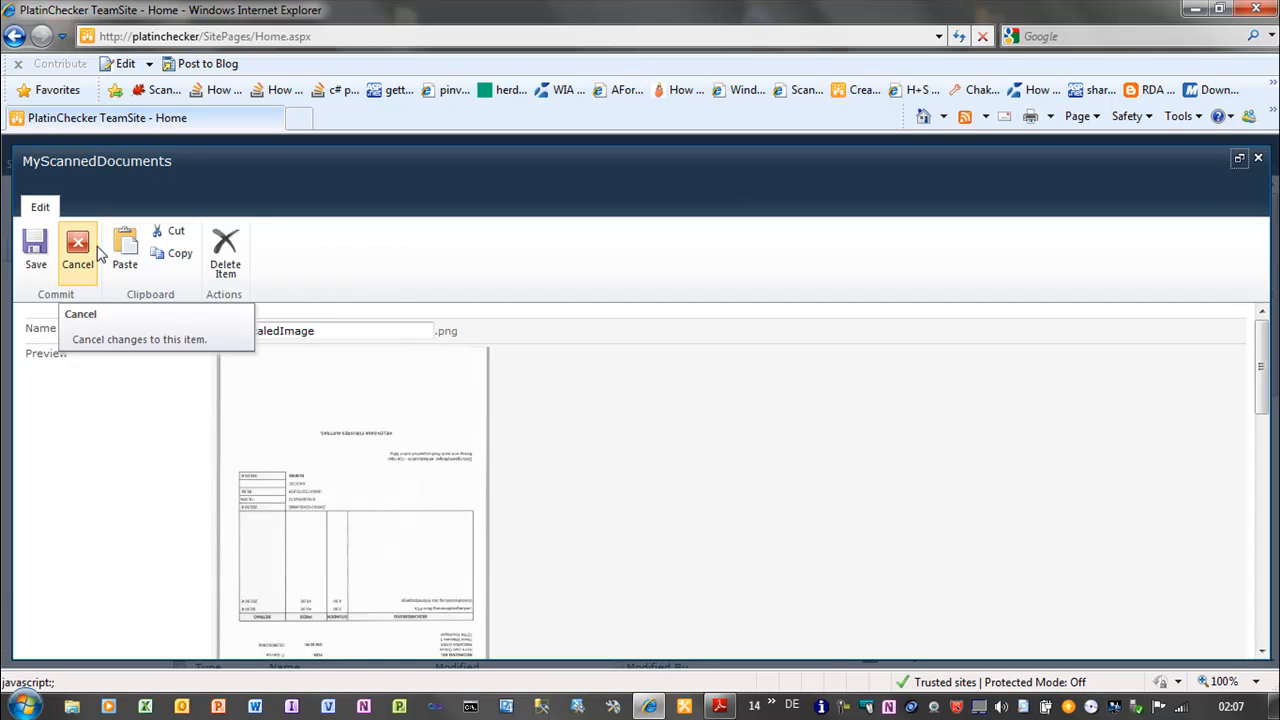
click(76, 250)
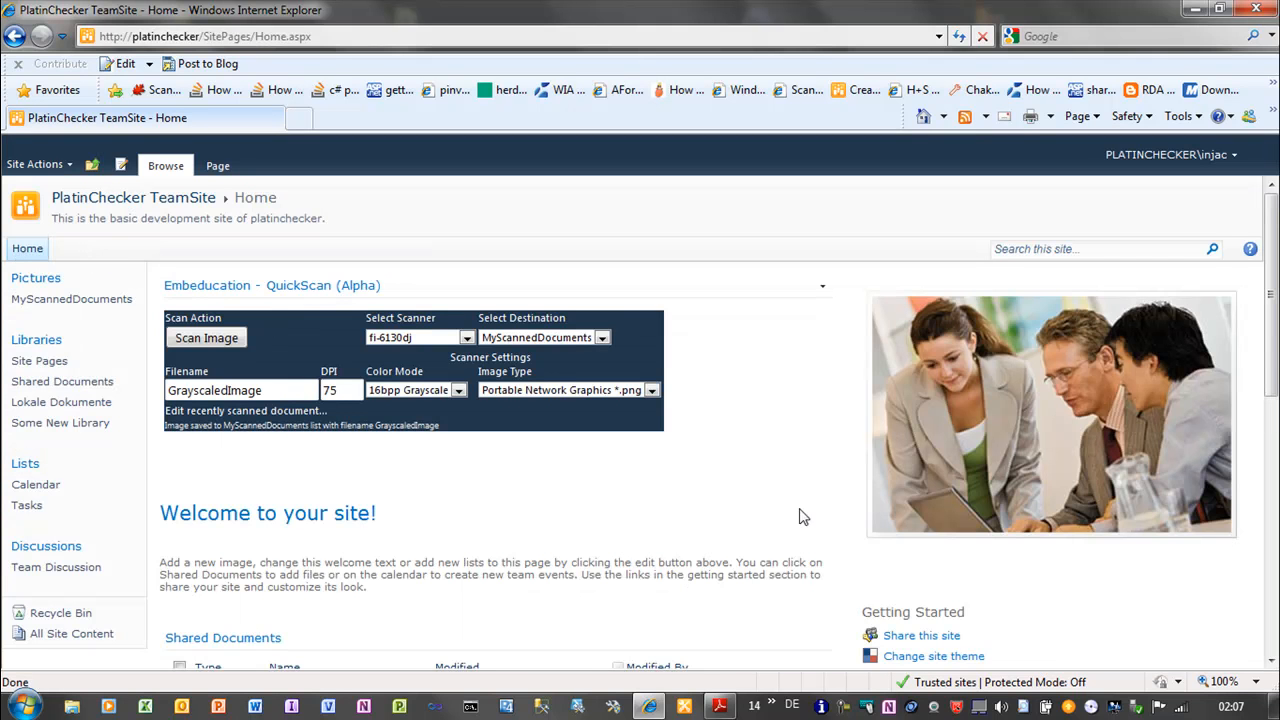
mouse_move(868, 532)
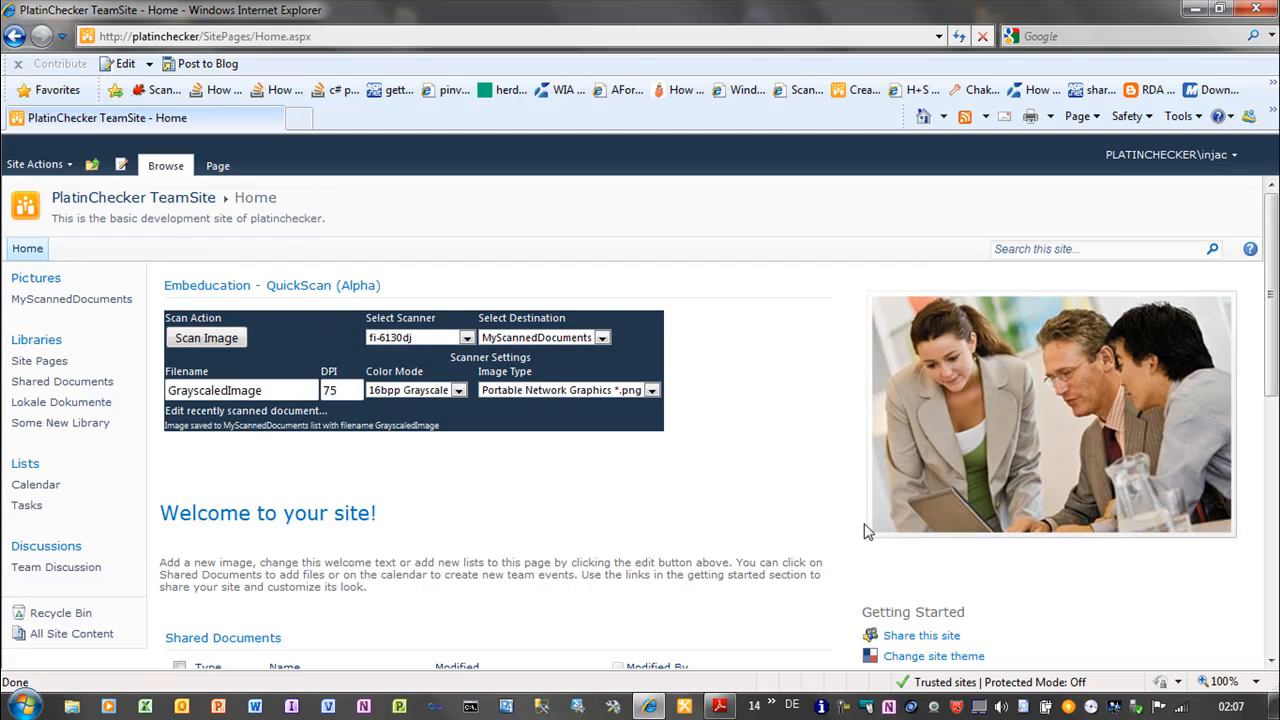
mouse_move(556, 498)
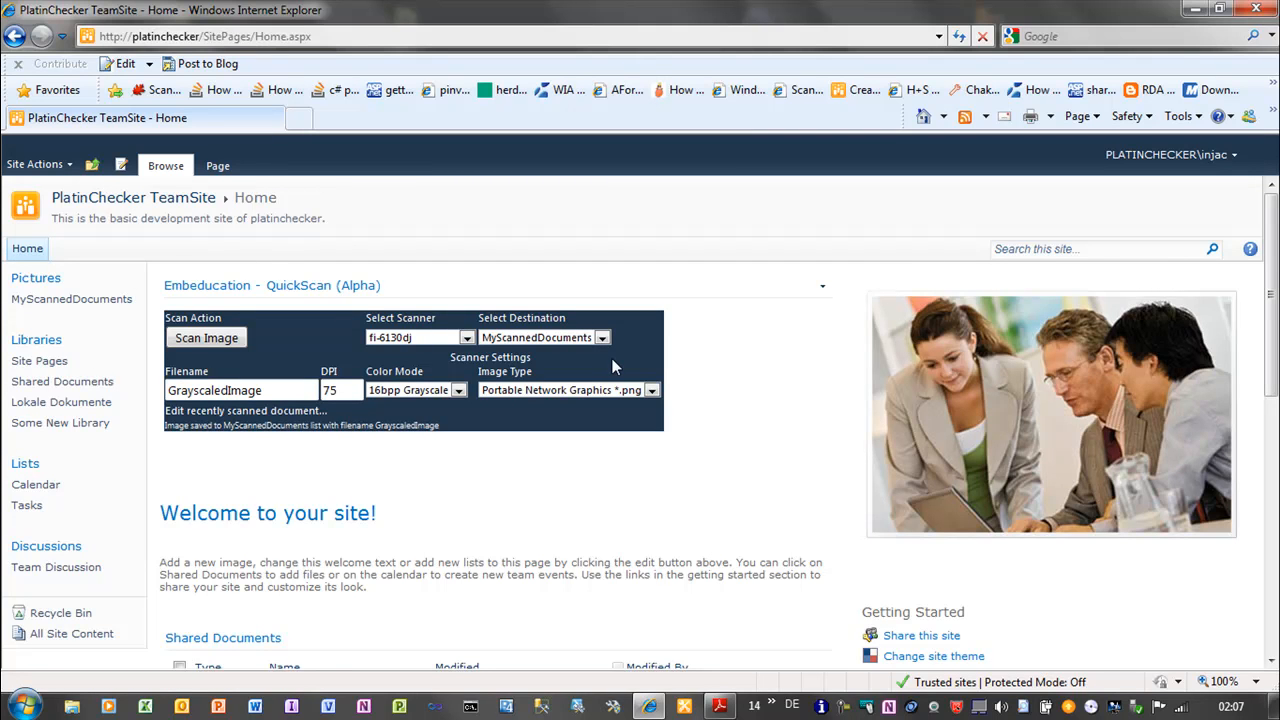
mouse_move(844, 304)
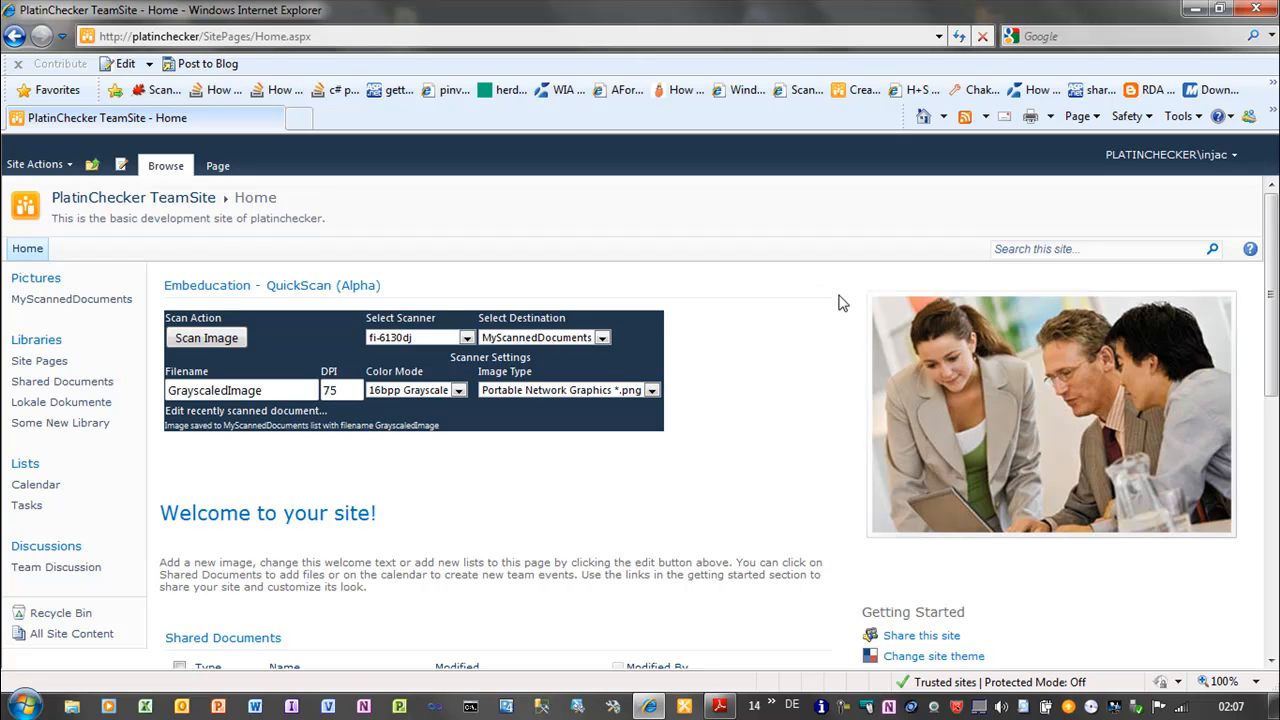